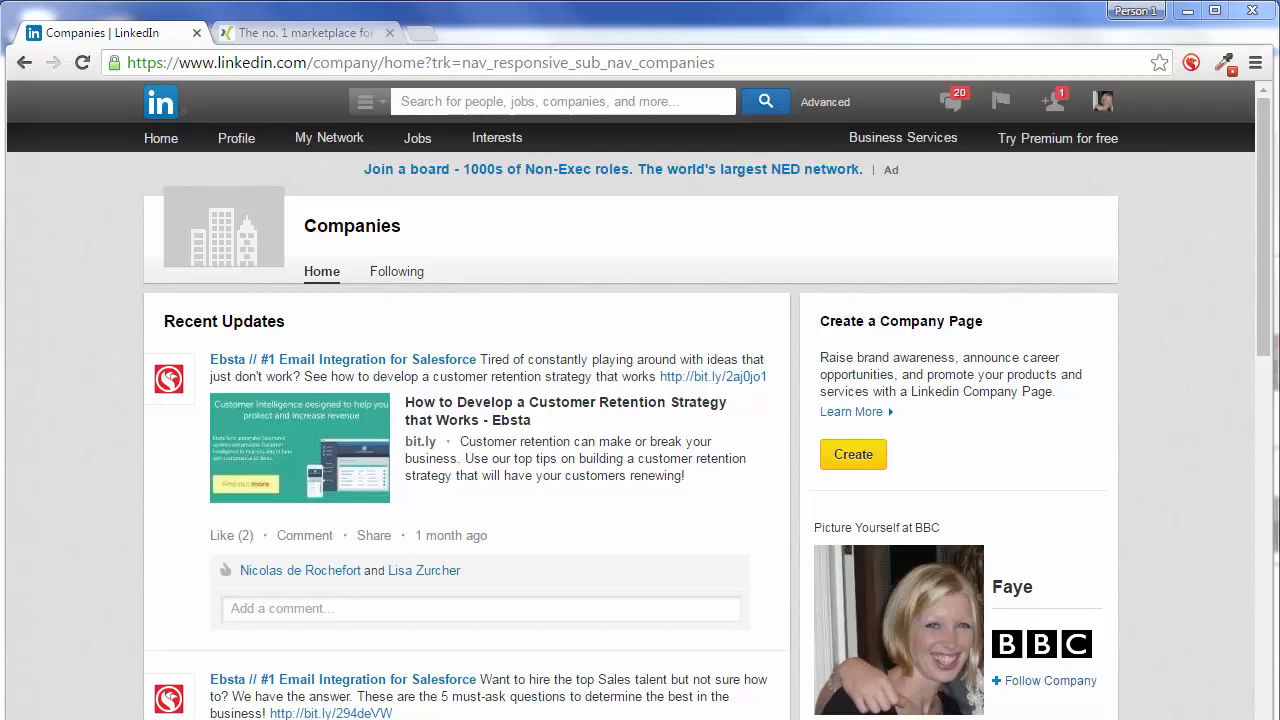
mouse_move(904, 440)
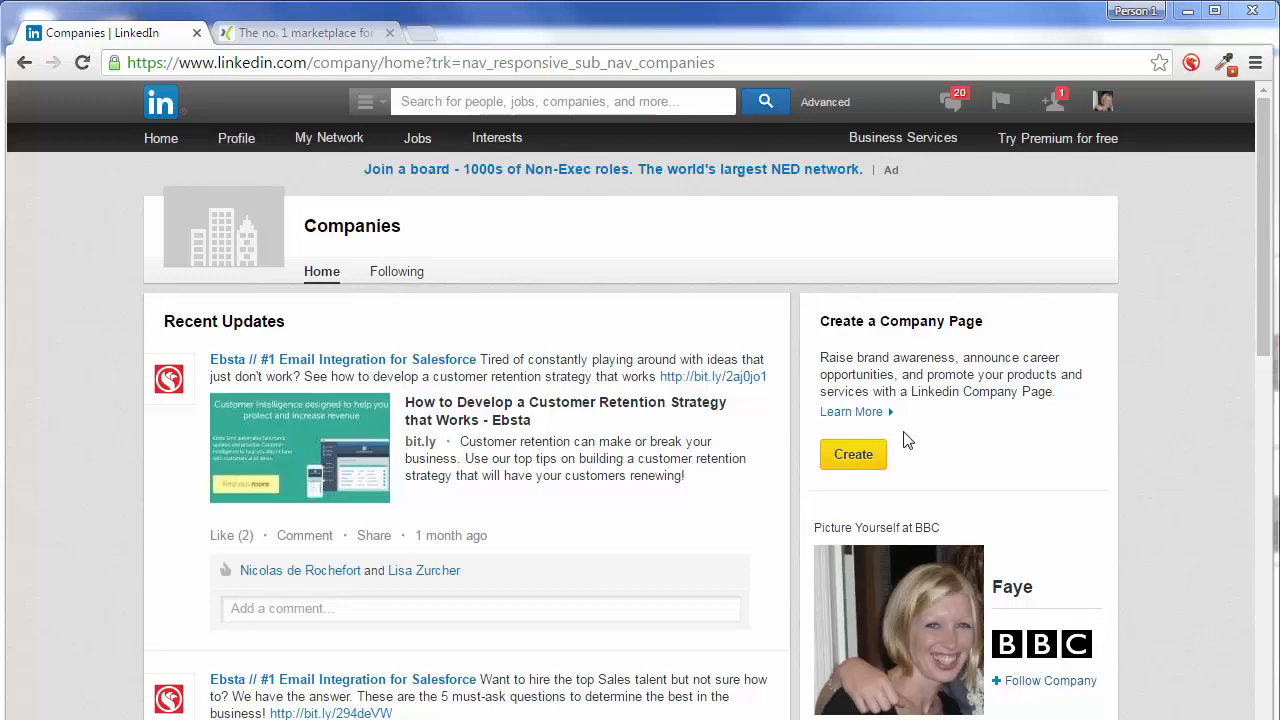
left_click(564, 100)
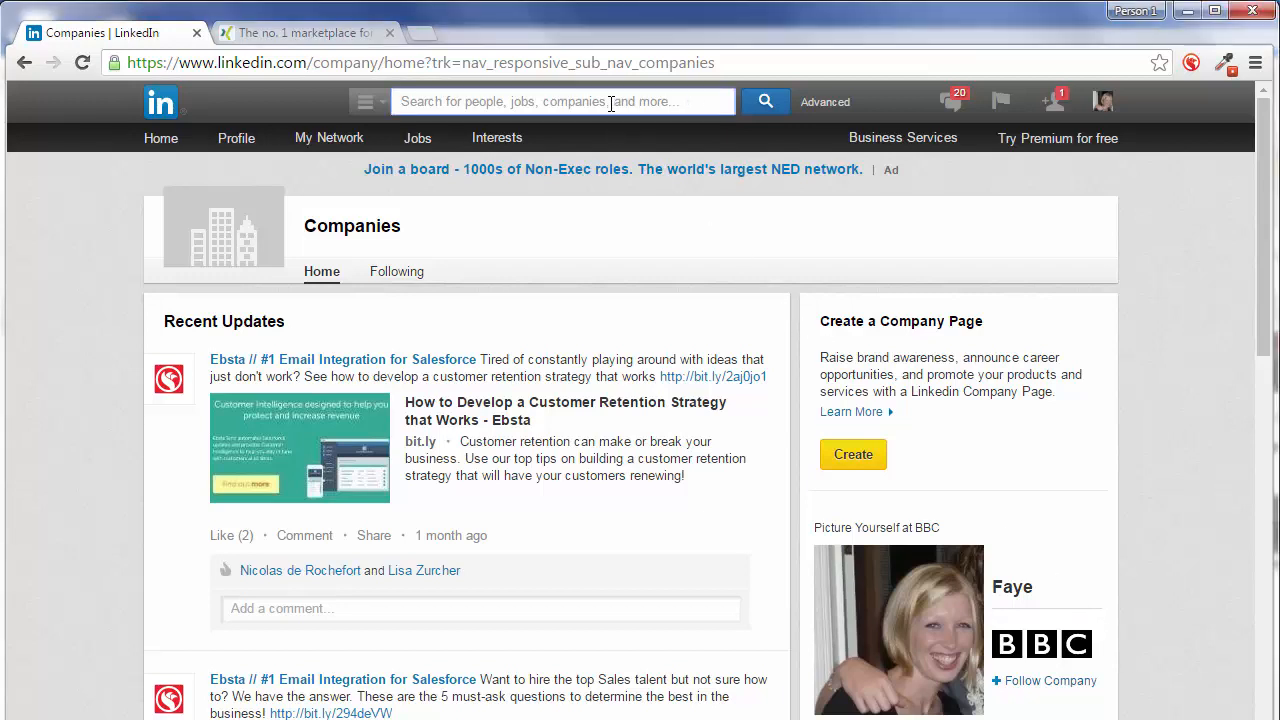
type("rubin")
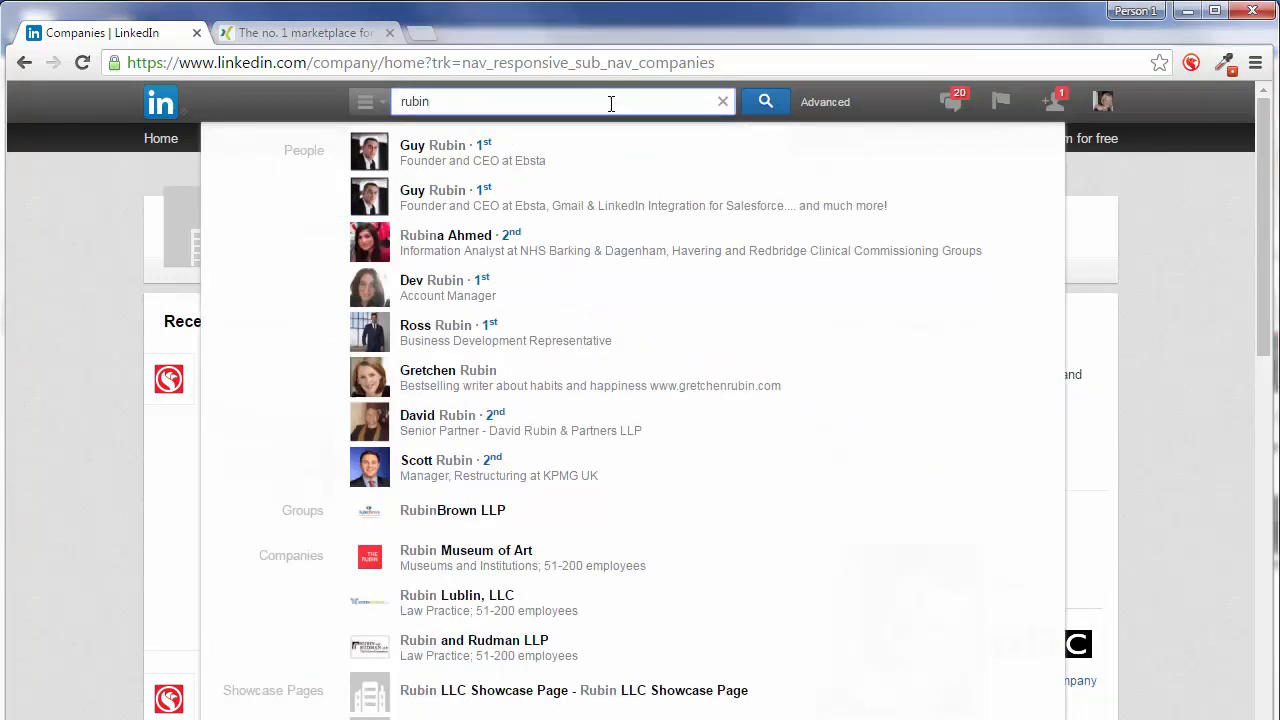
left_click(432, 152)
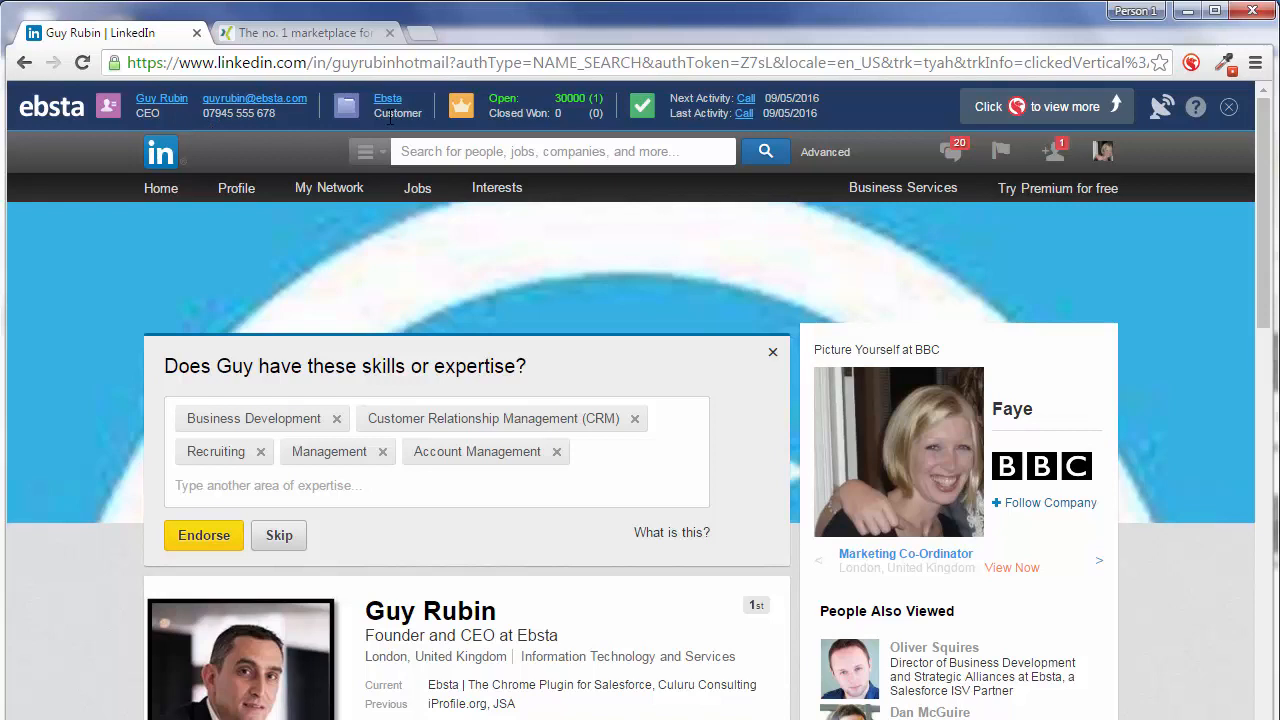
left_click(496, 188)
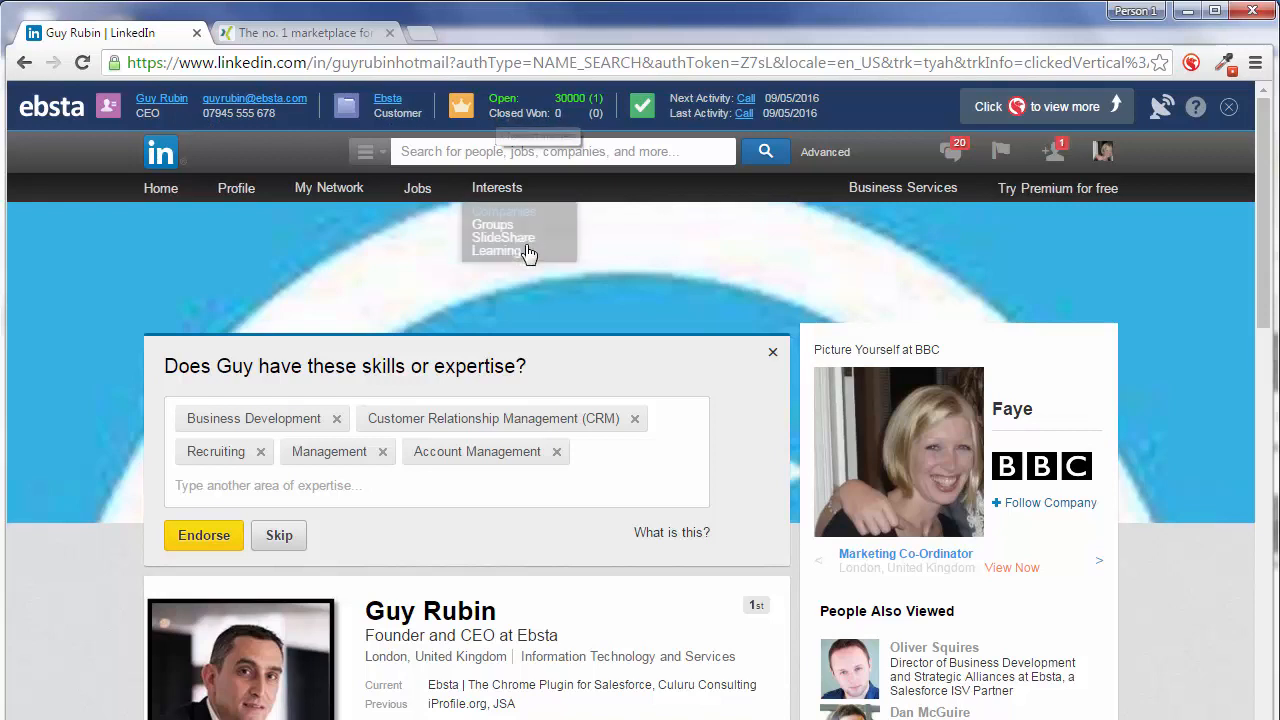
scroll("down", 3)
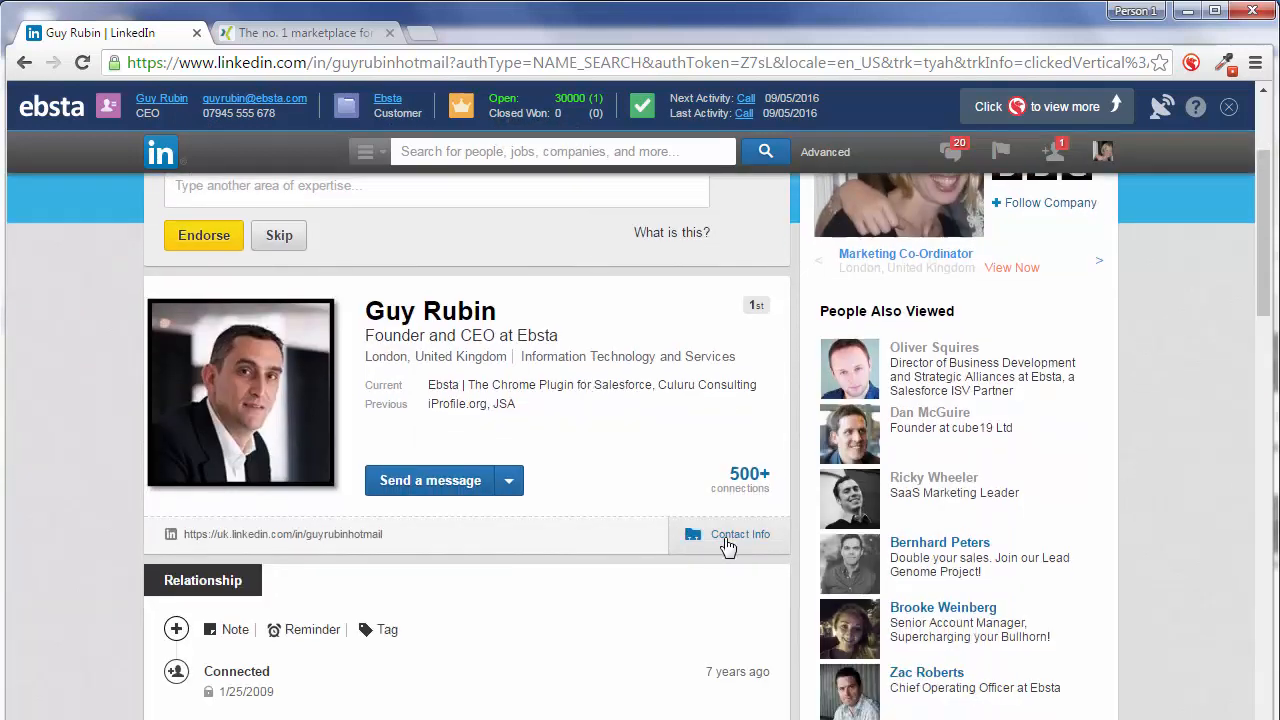
left_click(740, 534)
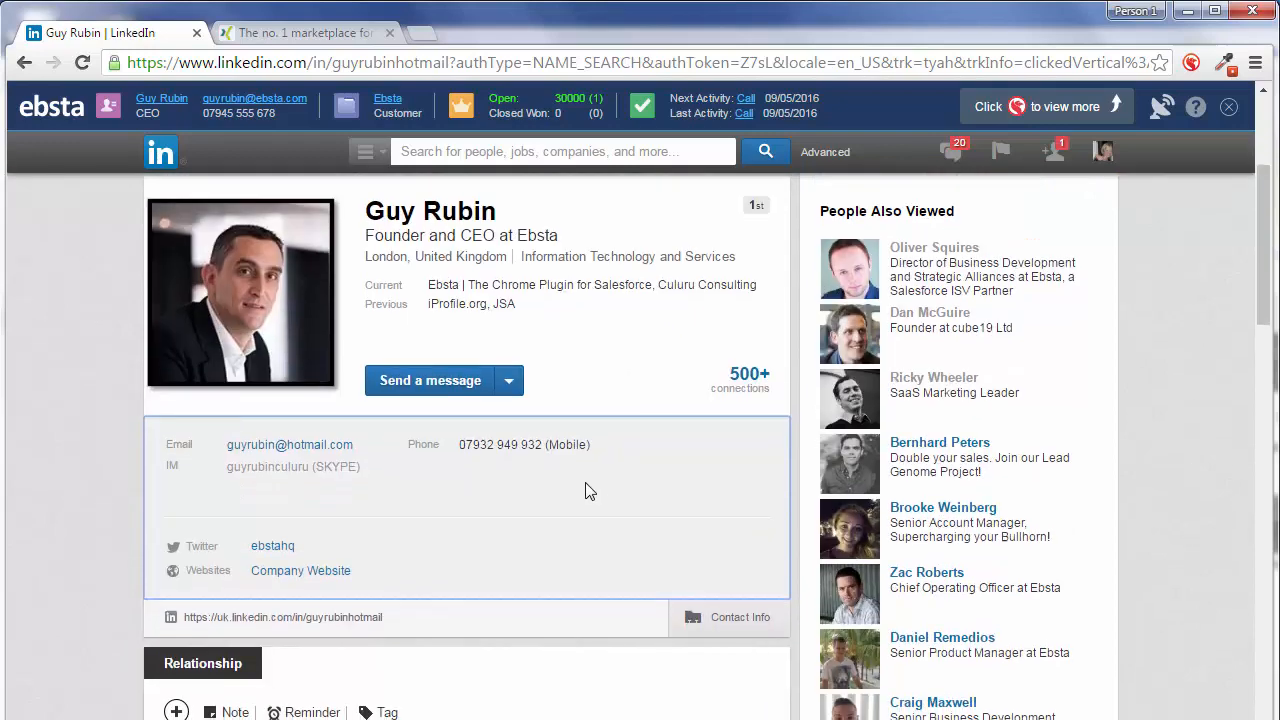
mouse_move(1132, 184)
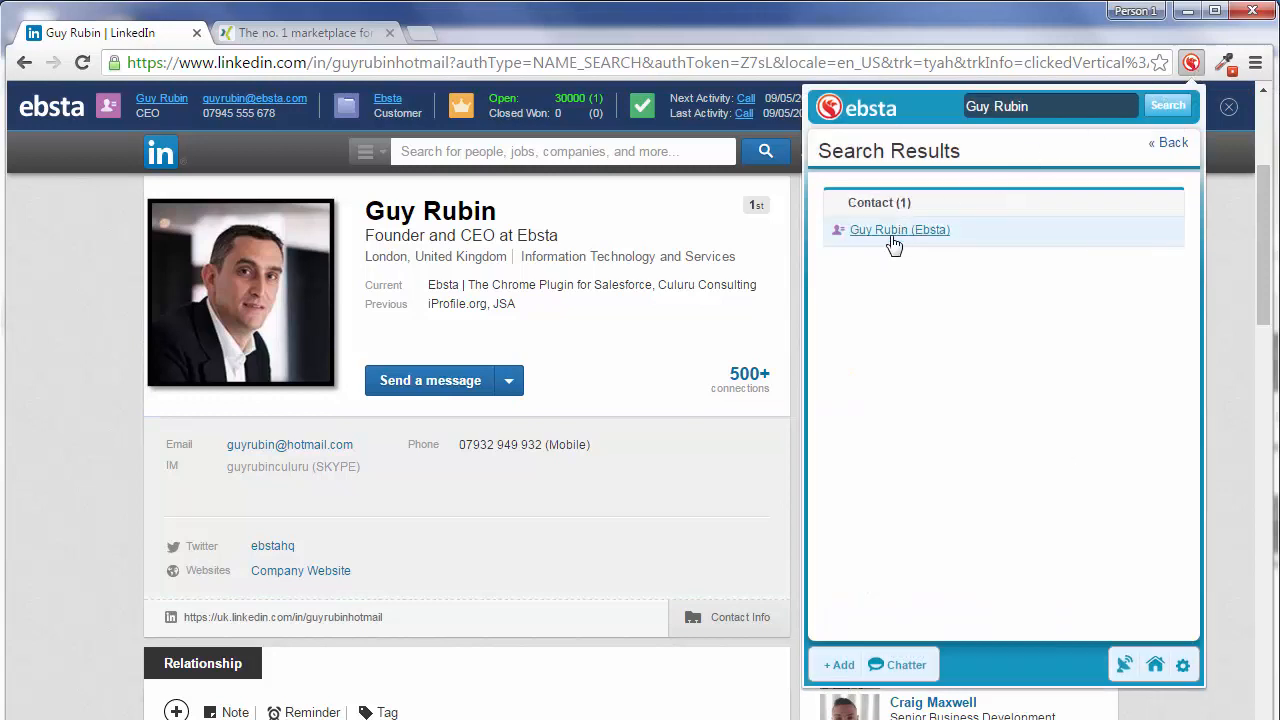
left_click(900, 228)
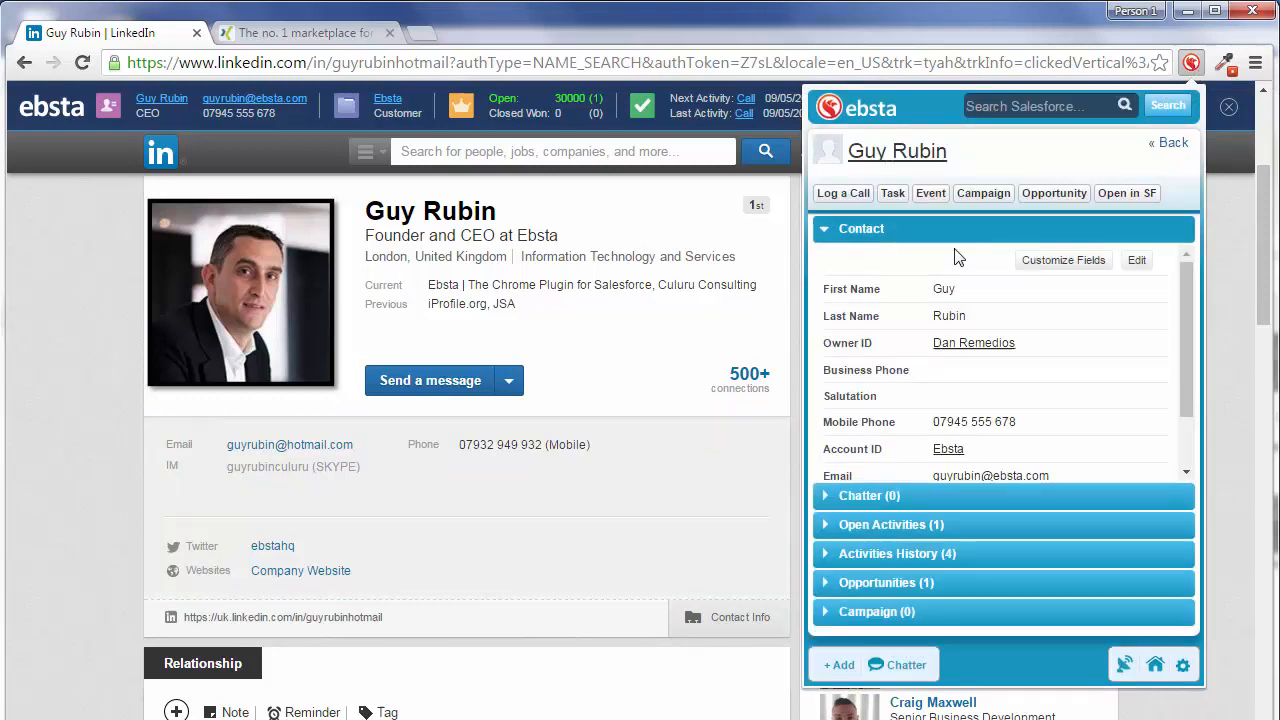
left_click(1136, 260)
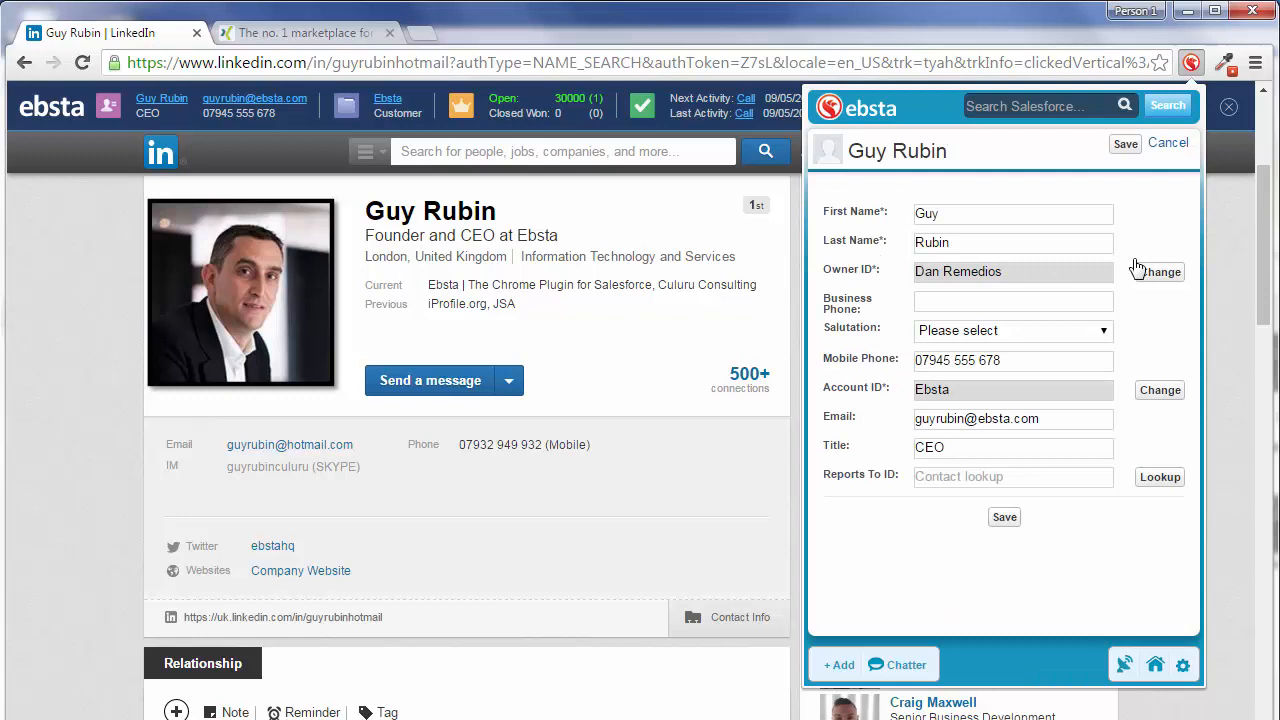
triple_click(1012, 360)
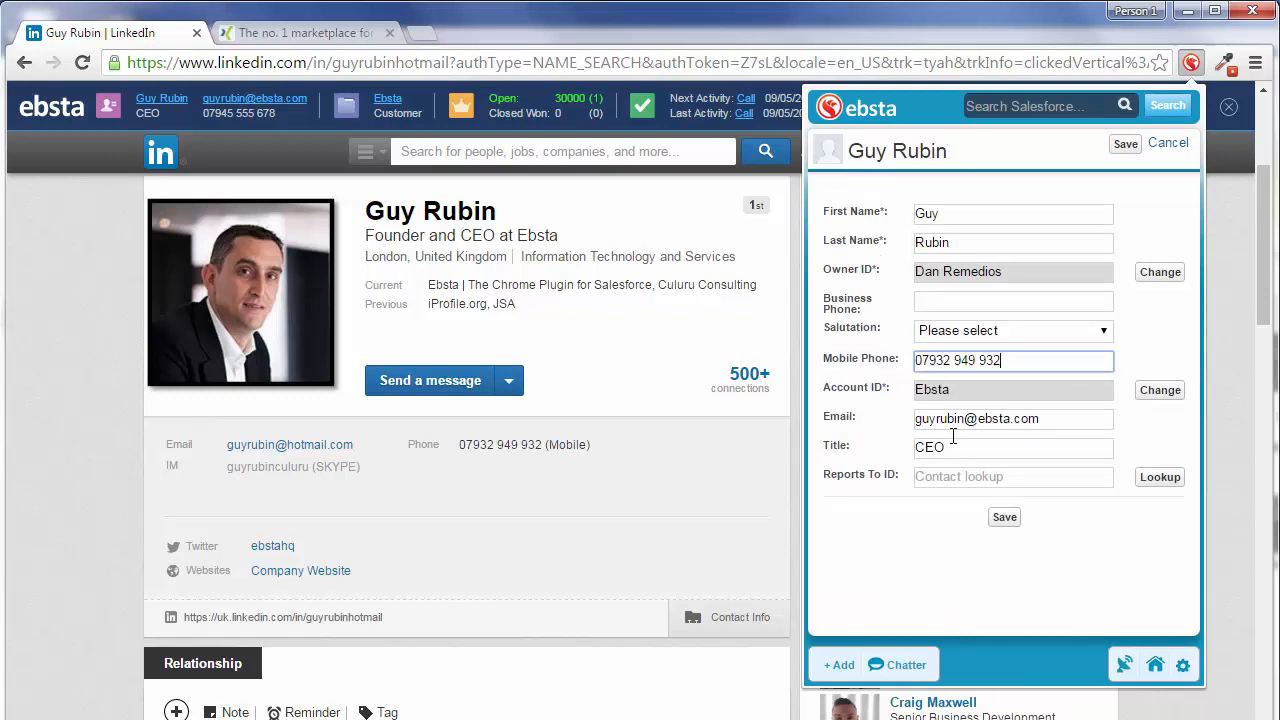
left_click(1004, 516)
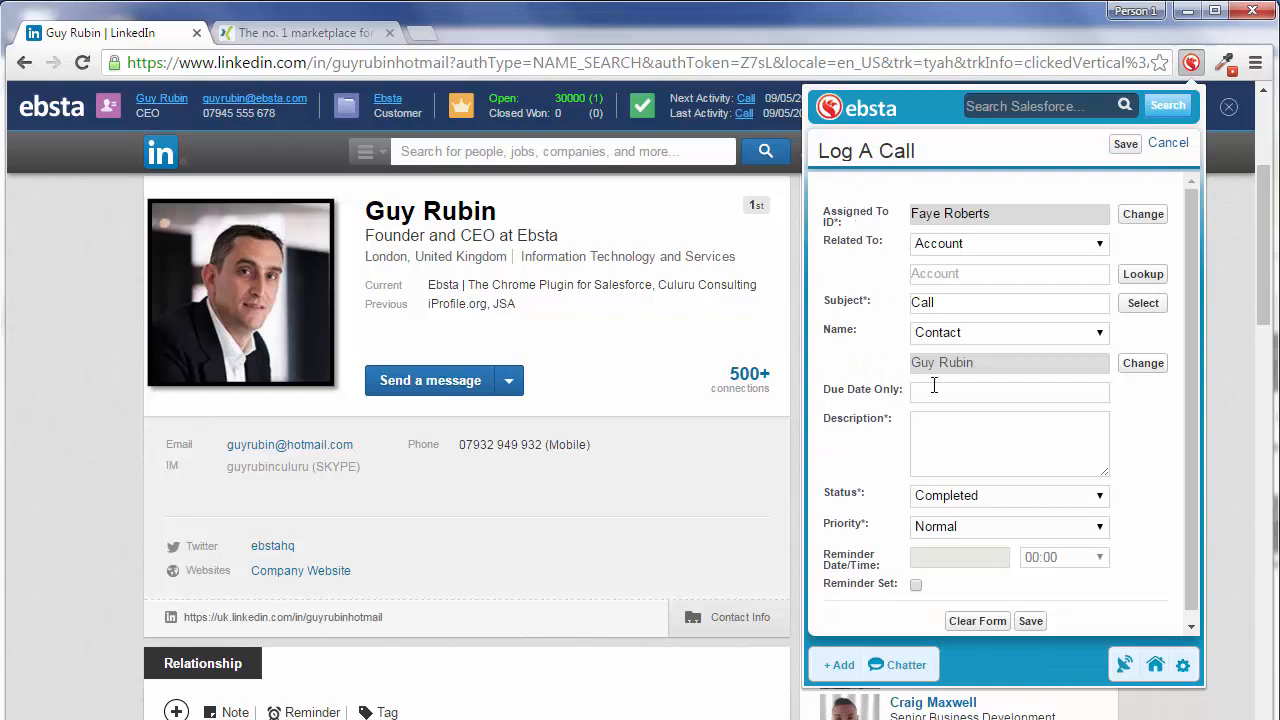
left_click(1008, 390)
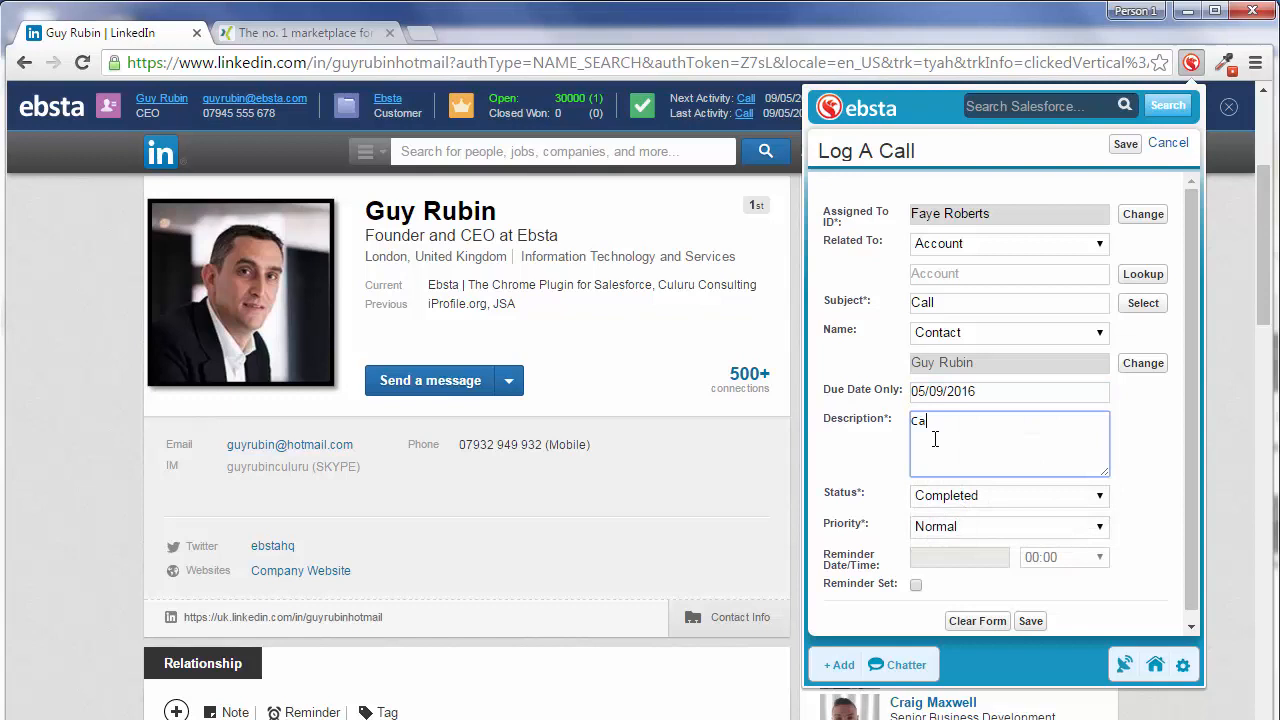
type("l re contract")
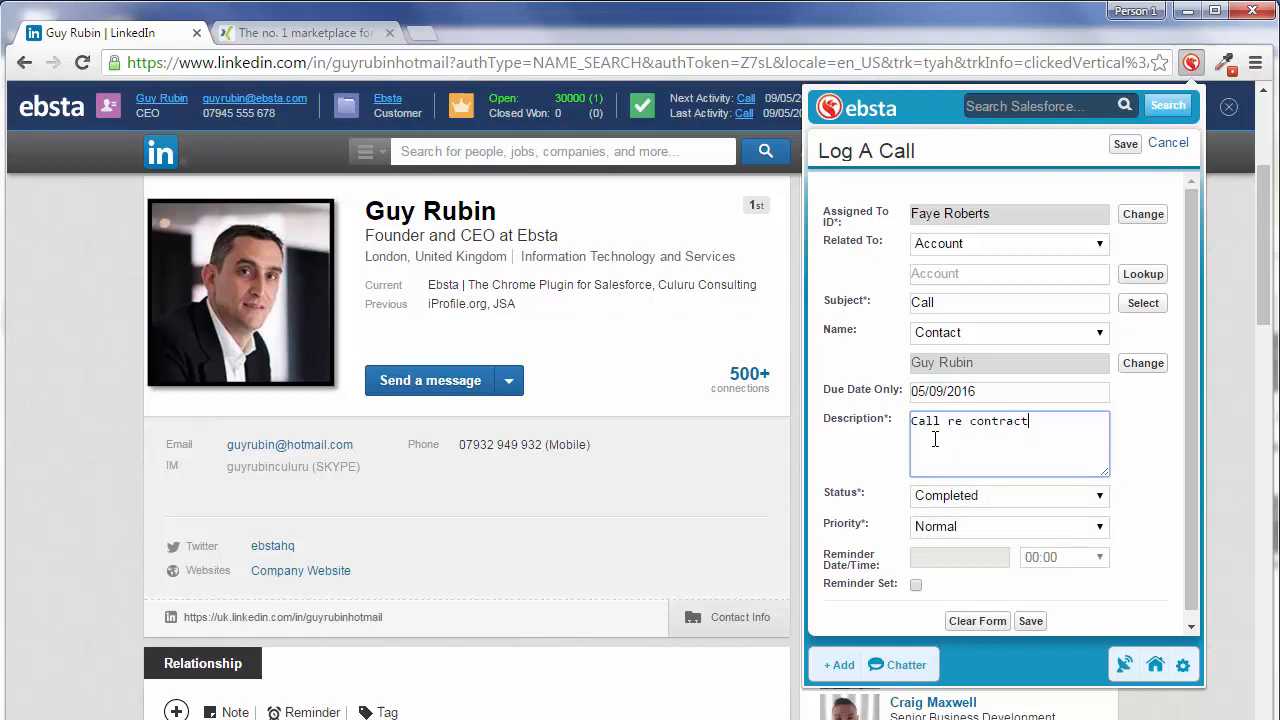
left_click(1008, 496)
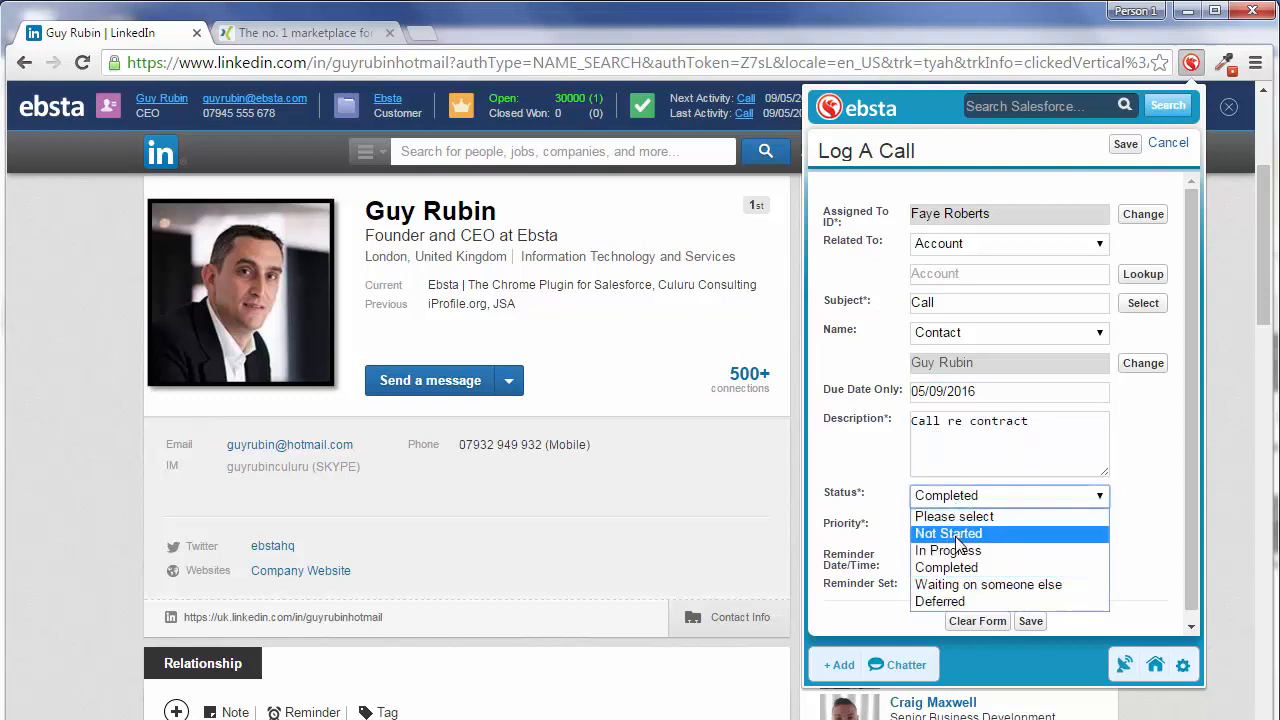
left_click(948, 532)
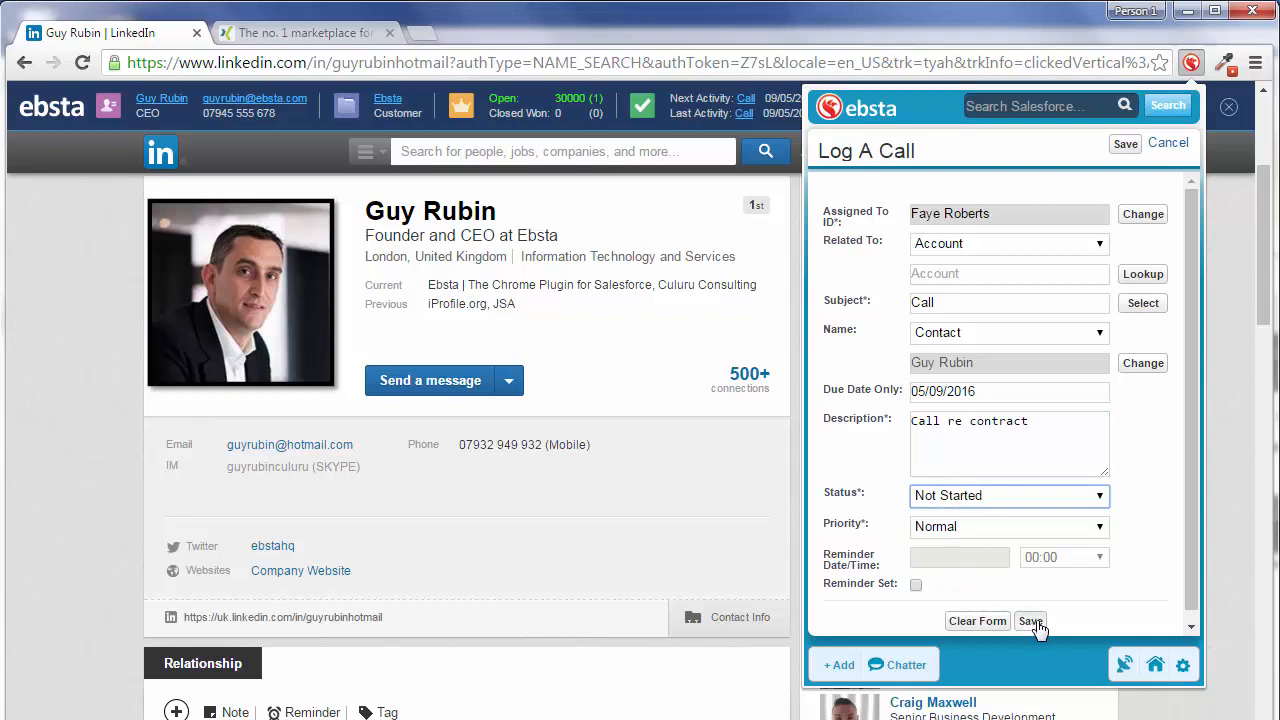
left_click(1030, 620)
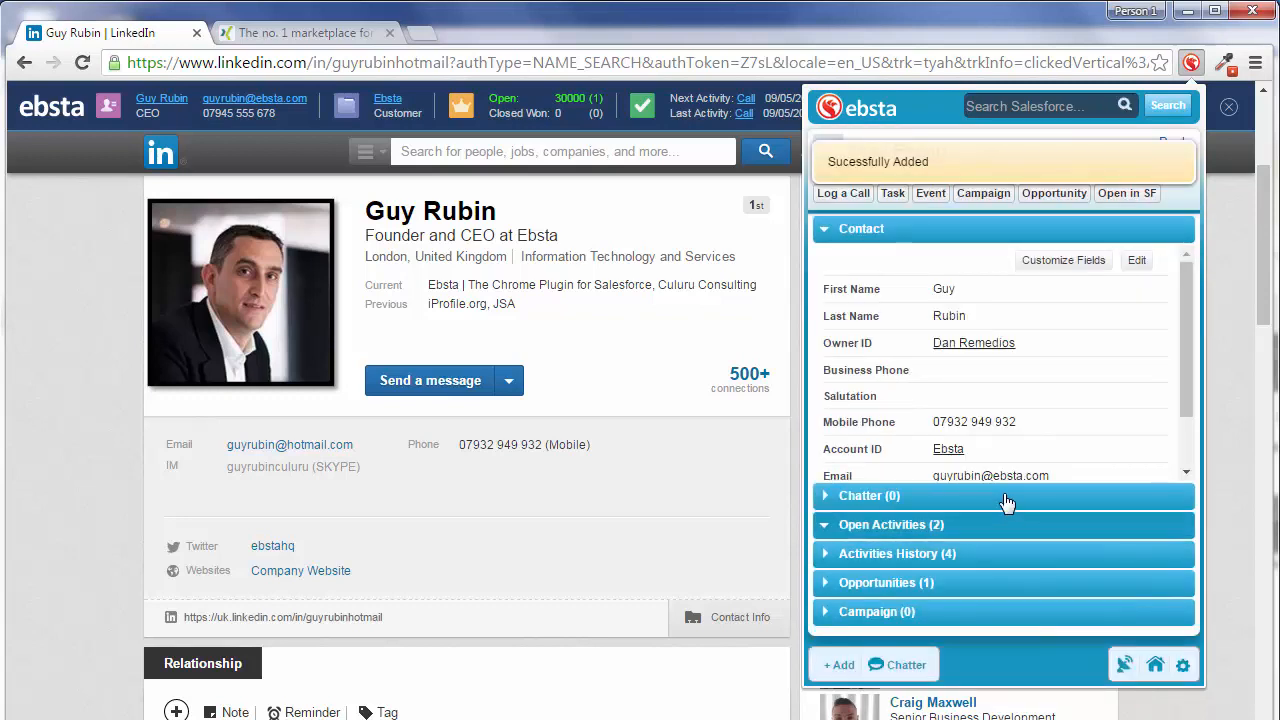
type("katrin")
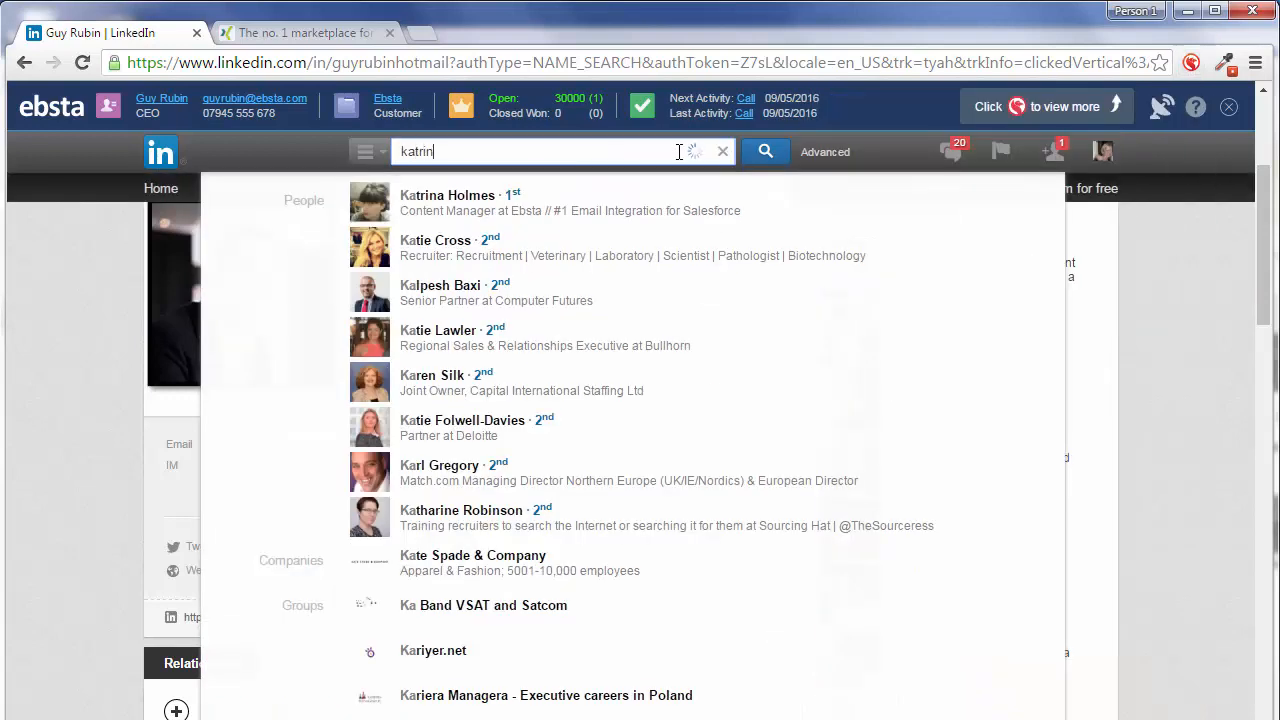
left_click(448, 196)
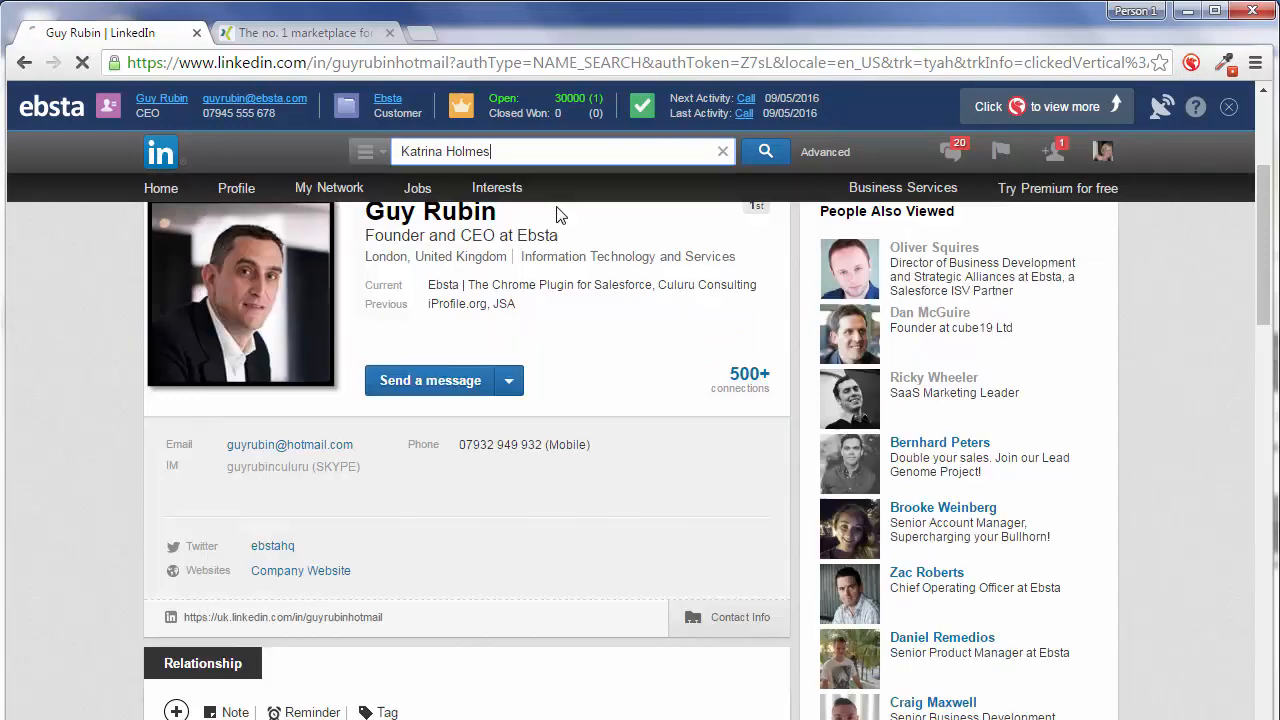
key("Return")
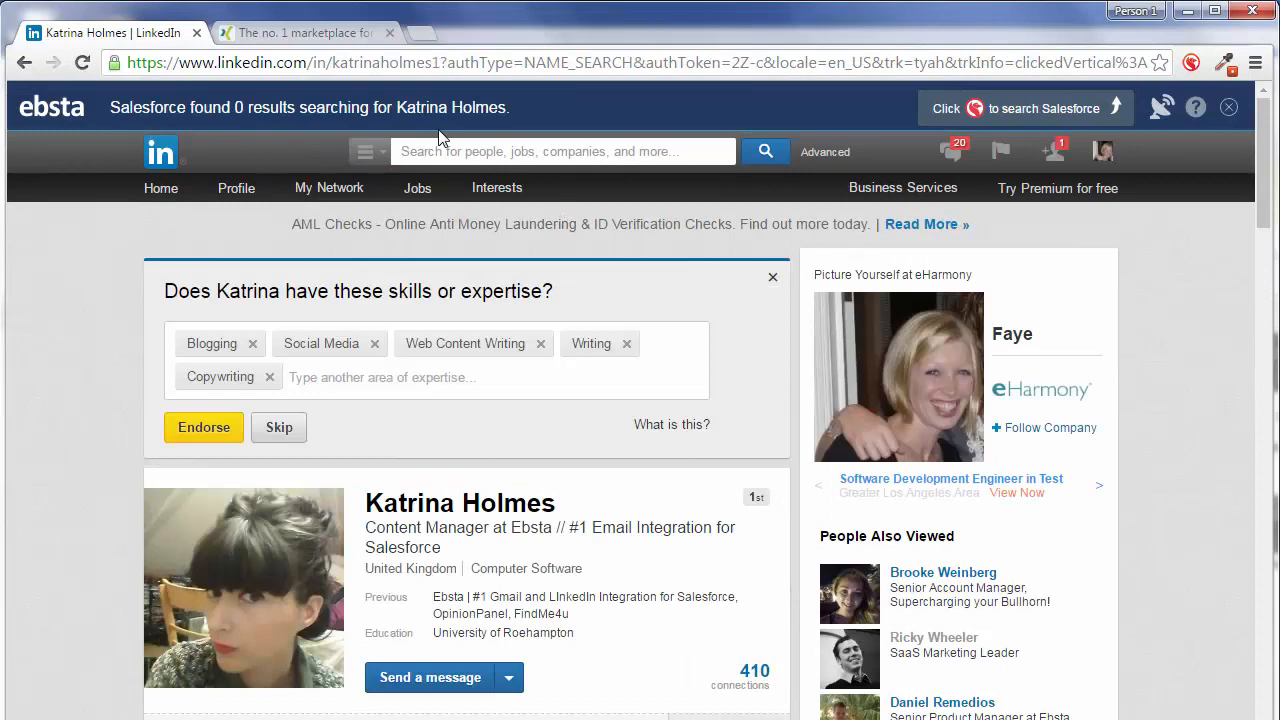
mouse_move(1064, 224)
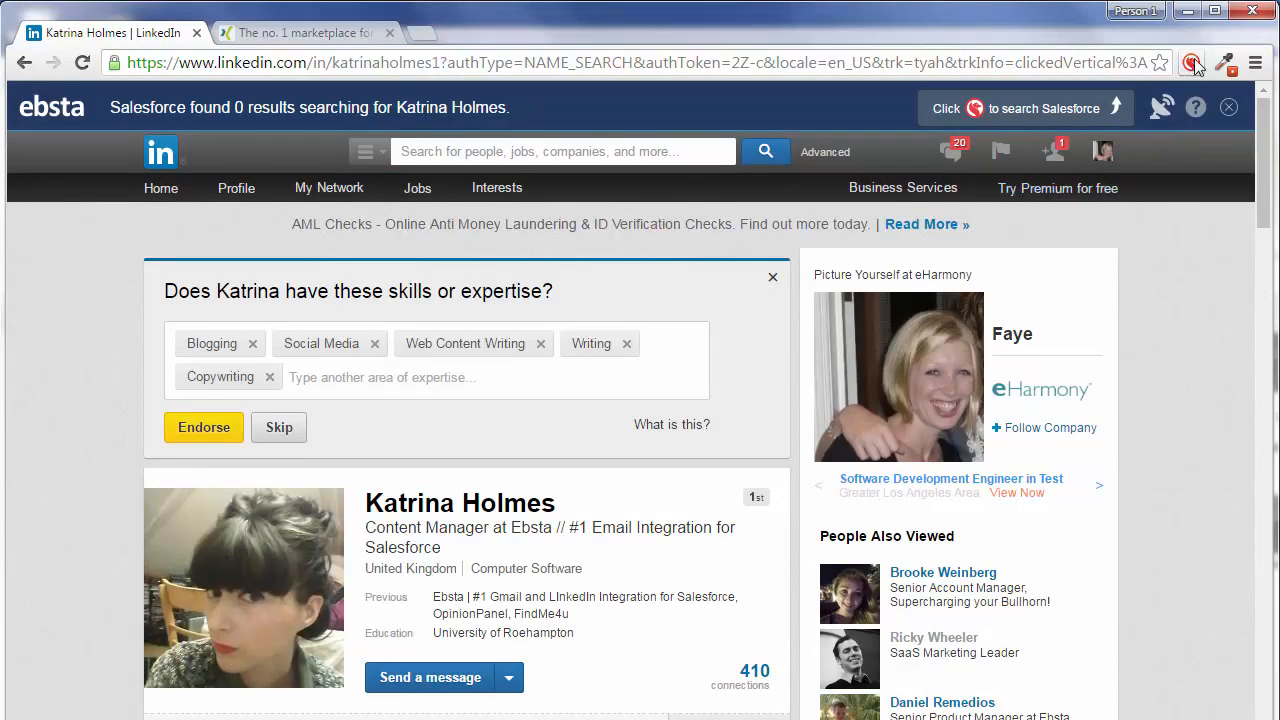
left_click(1192, 62)
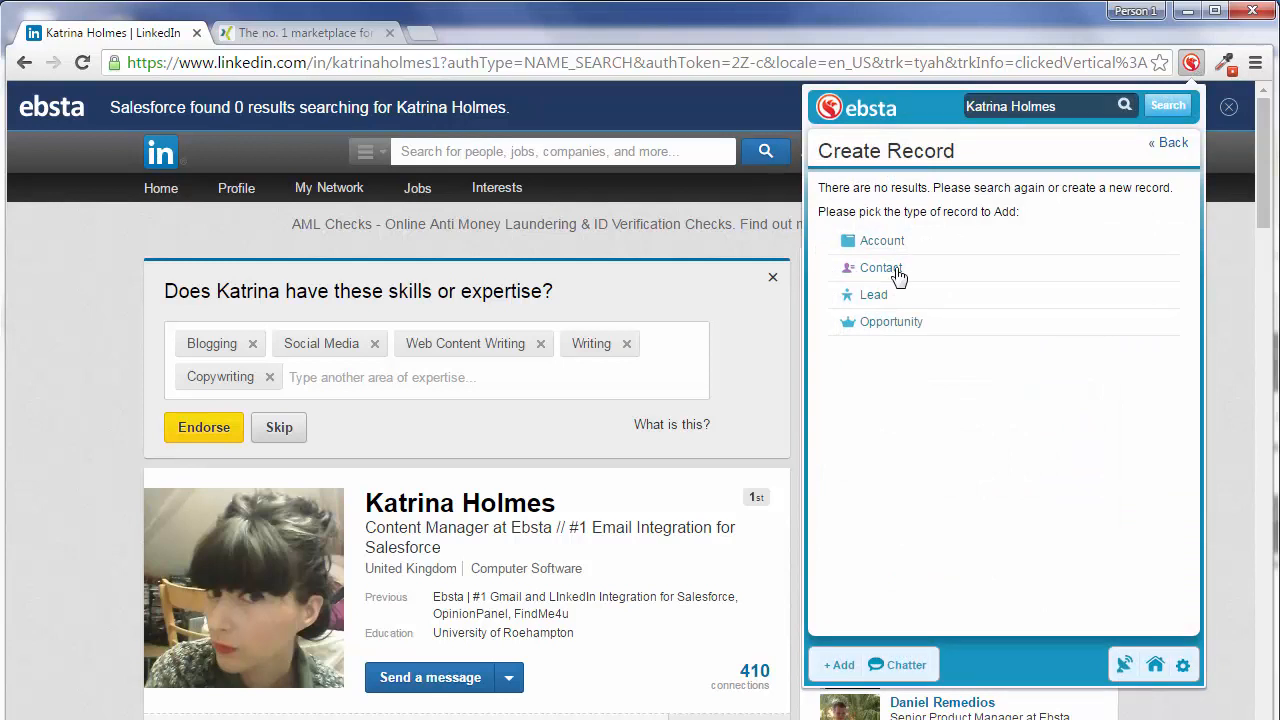
left_click(880, 268)
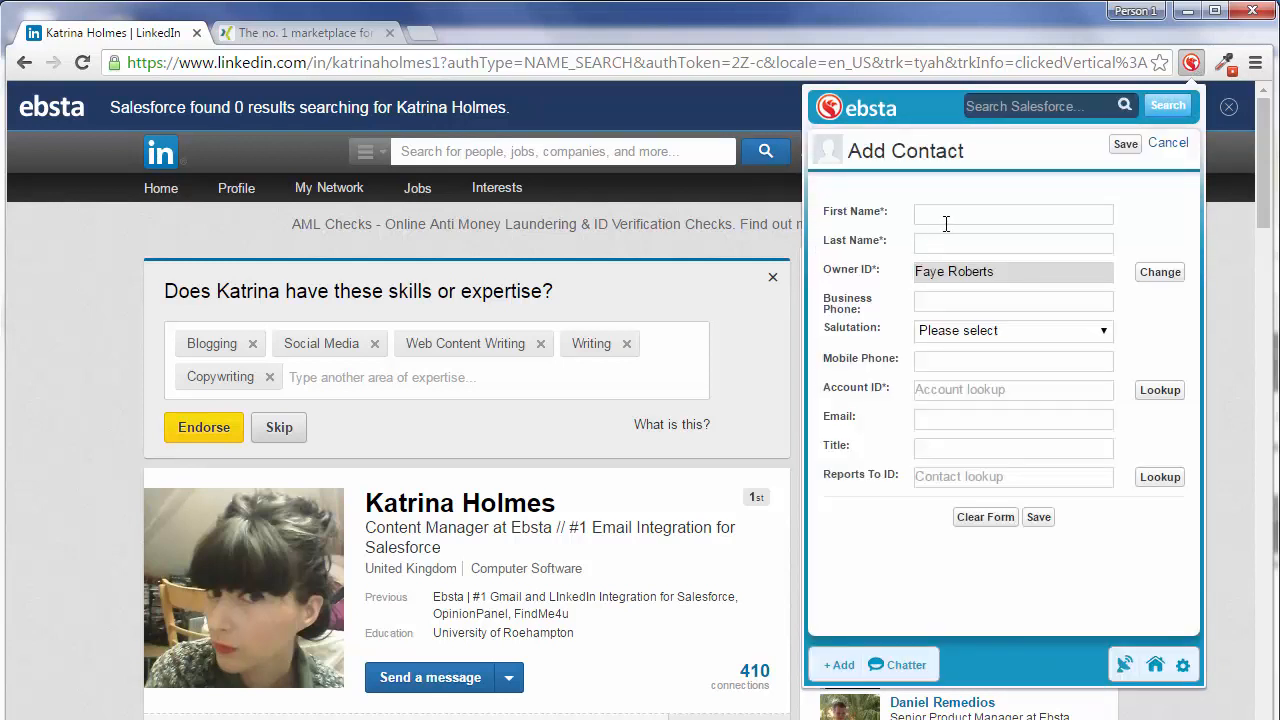
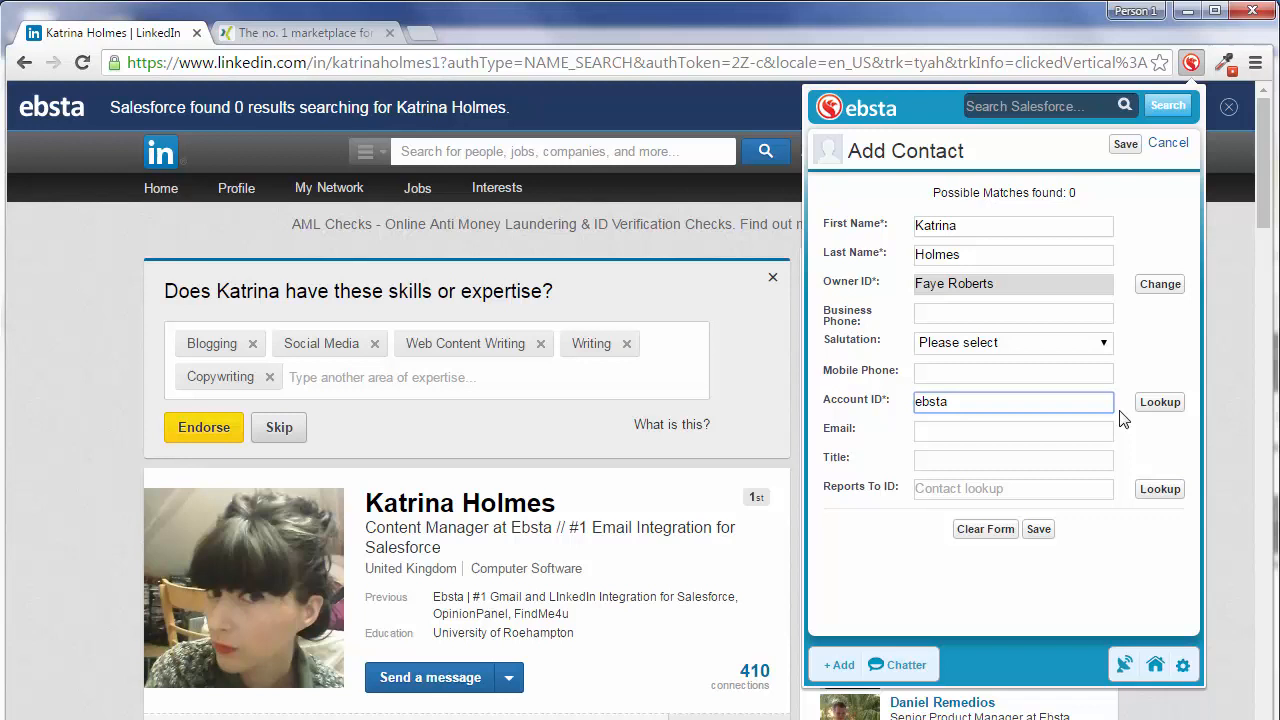
left_click(1160, 400)
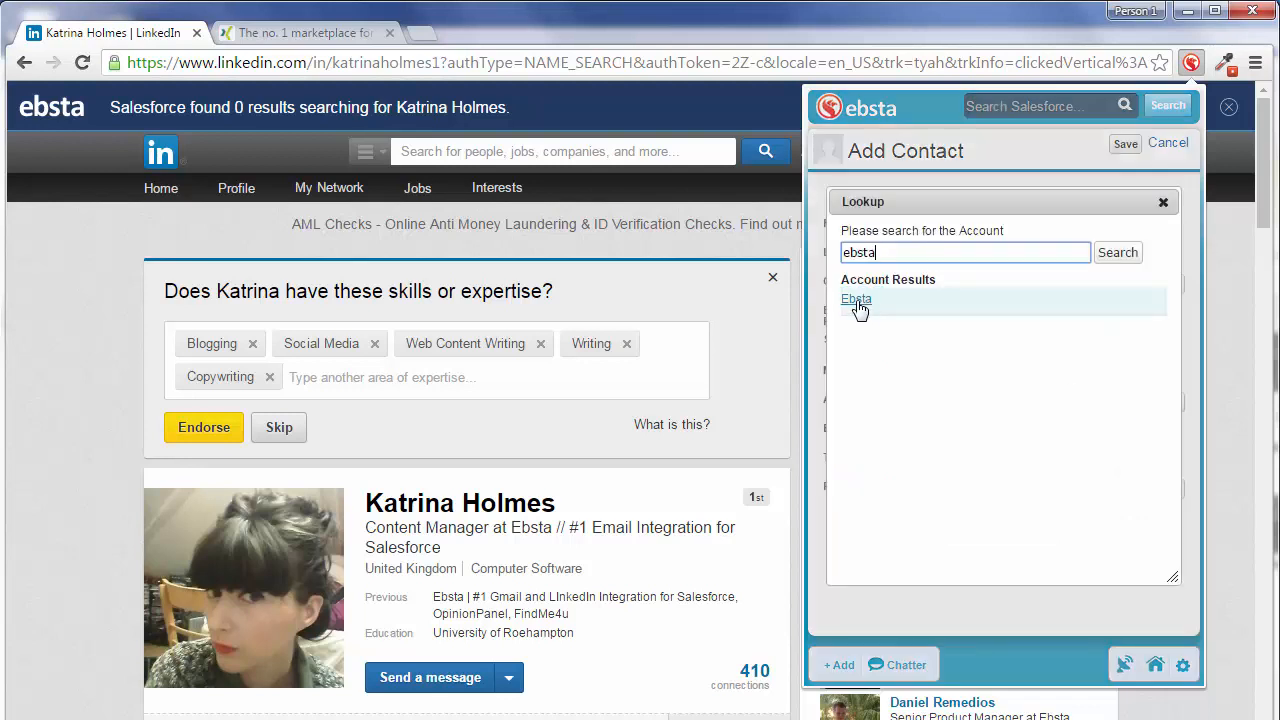
left_click(856, 300)
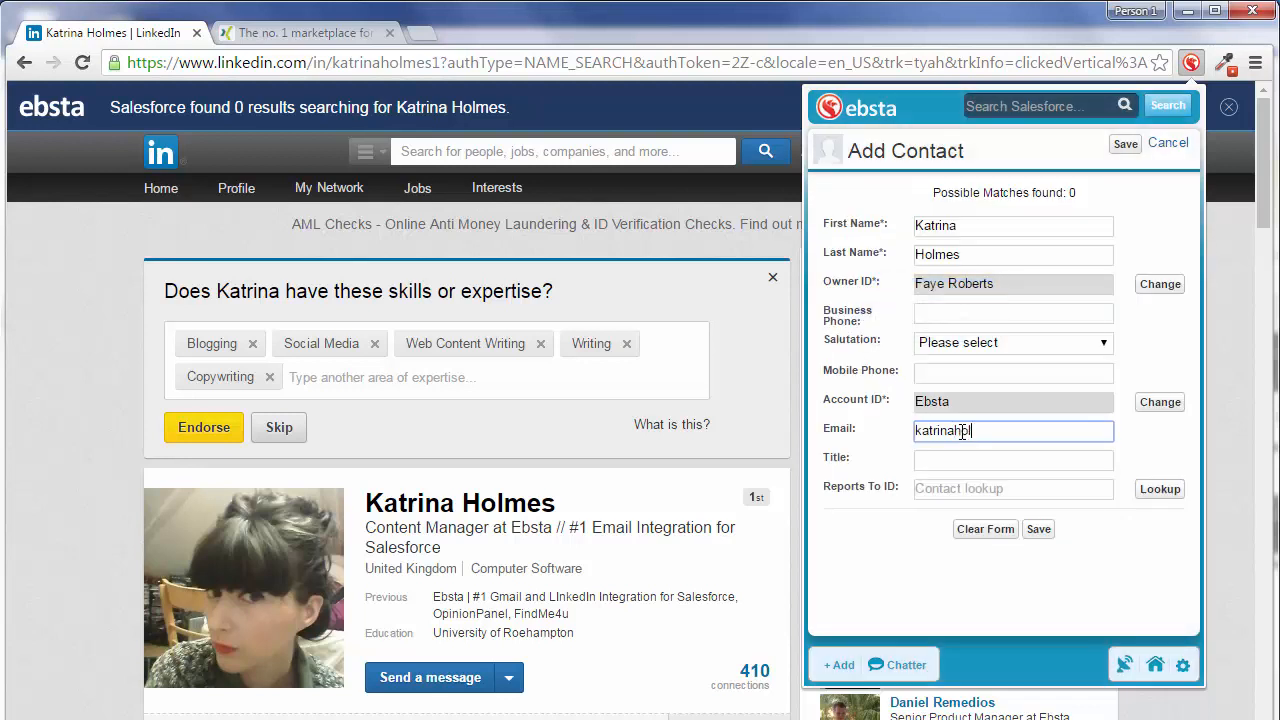
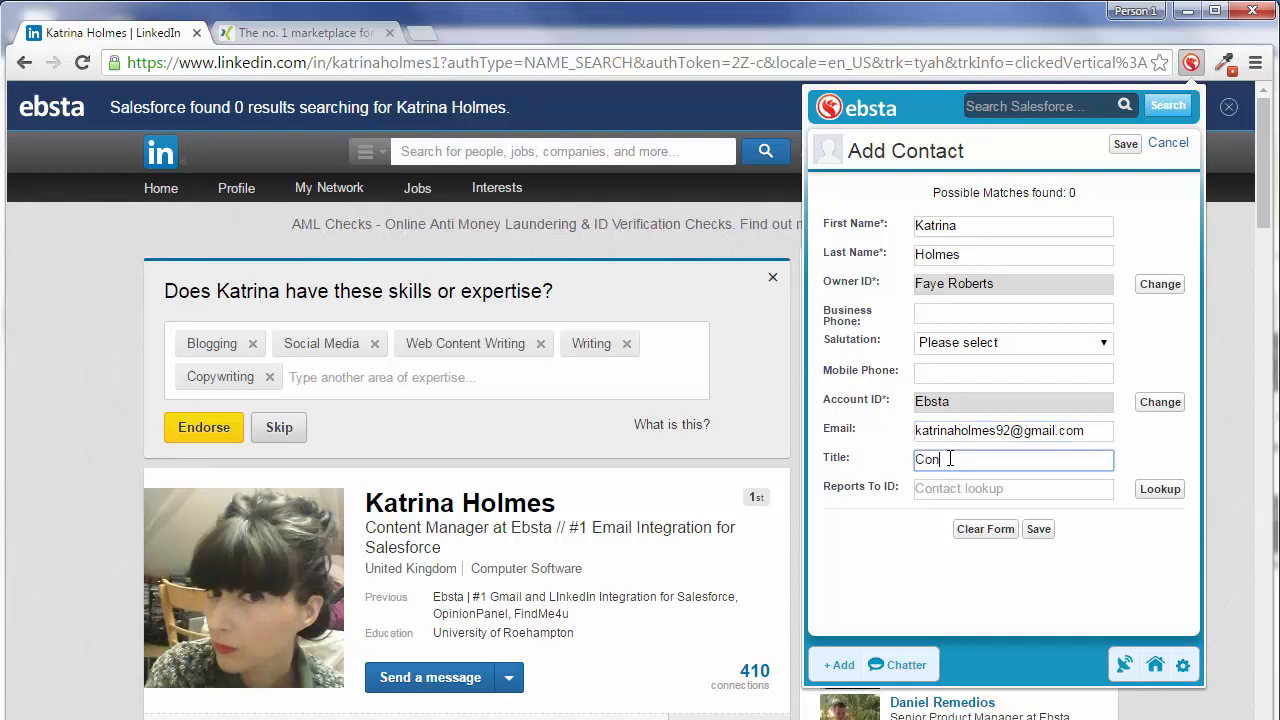
Fill her Gmail address and Content Manager title, then save and add the contact as new.
type("tent Manager")
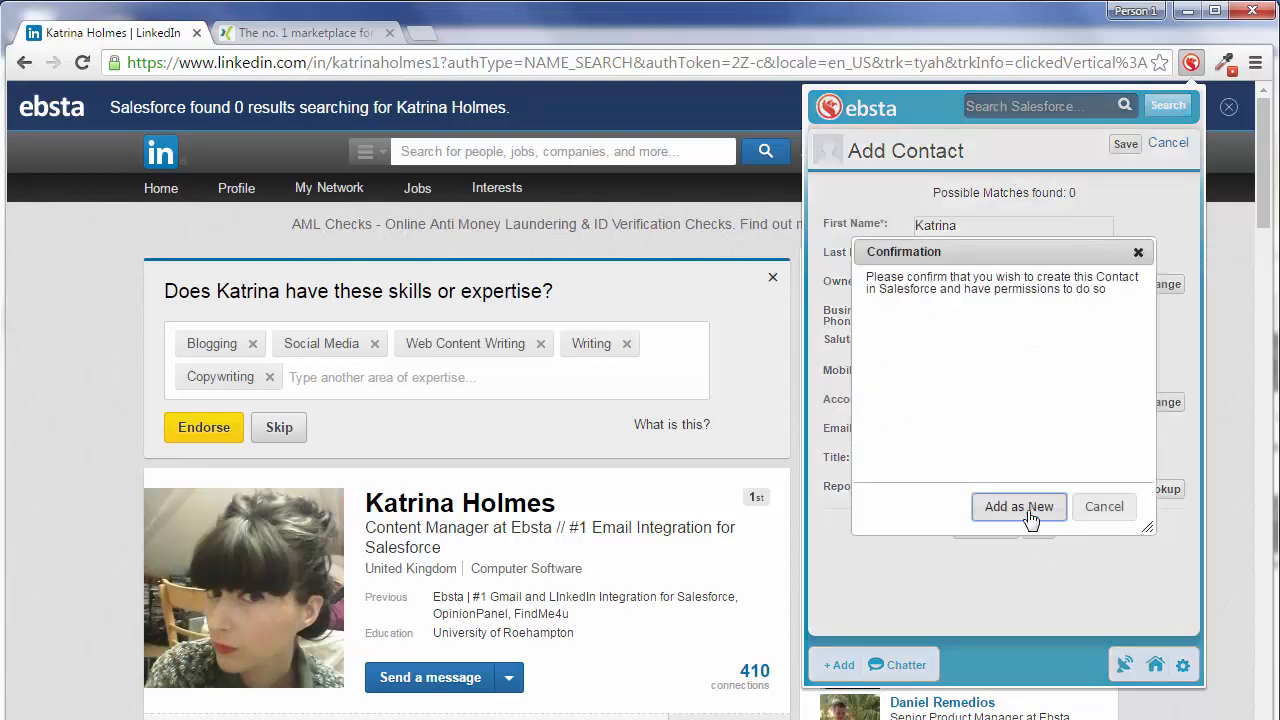
left_click(1018, 506)
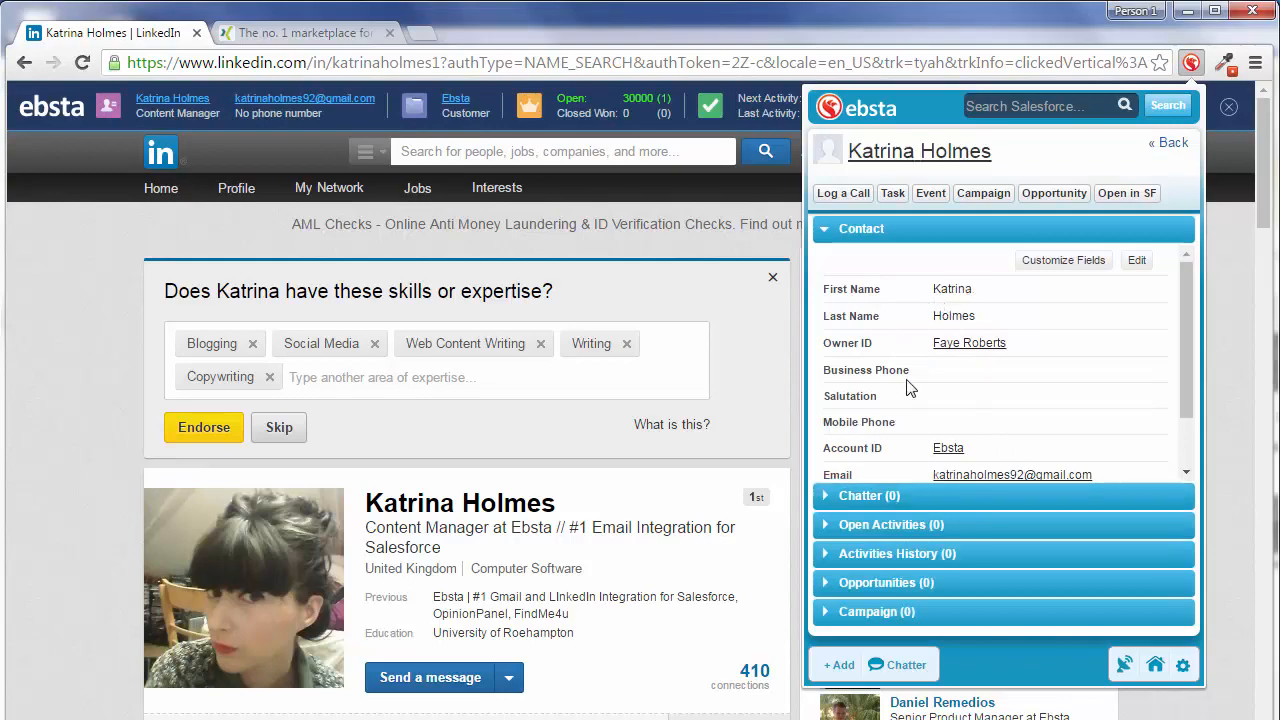
left_click(304, 32)
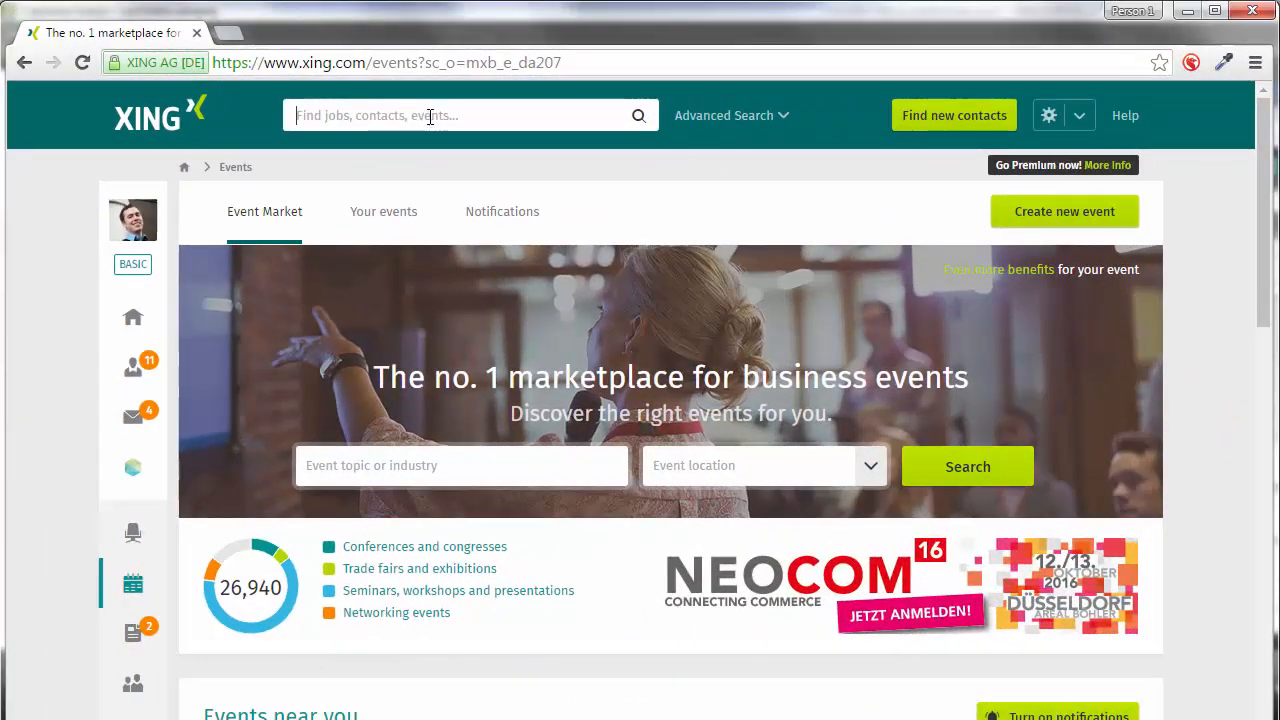
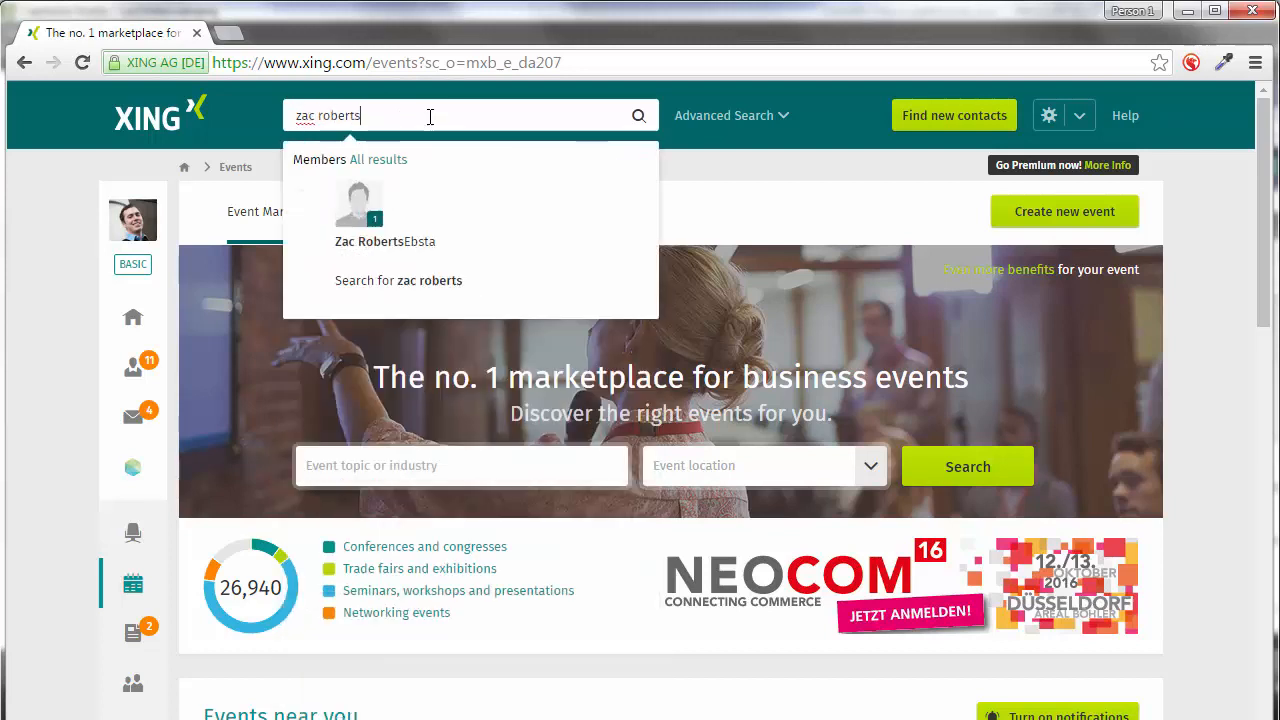
left_click(436, 204)
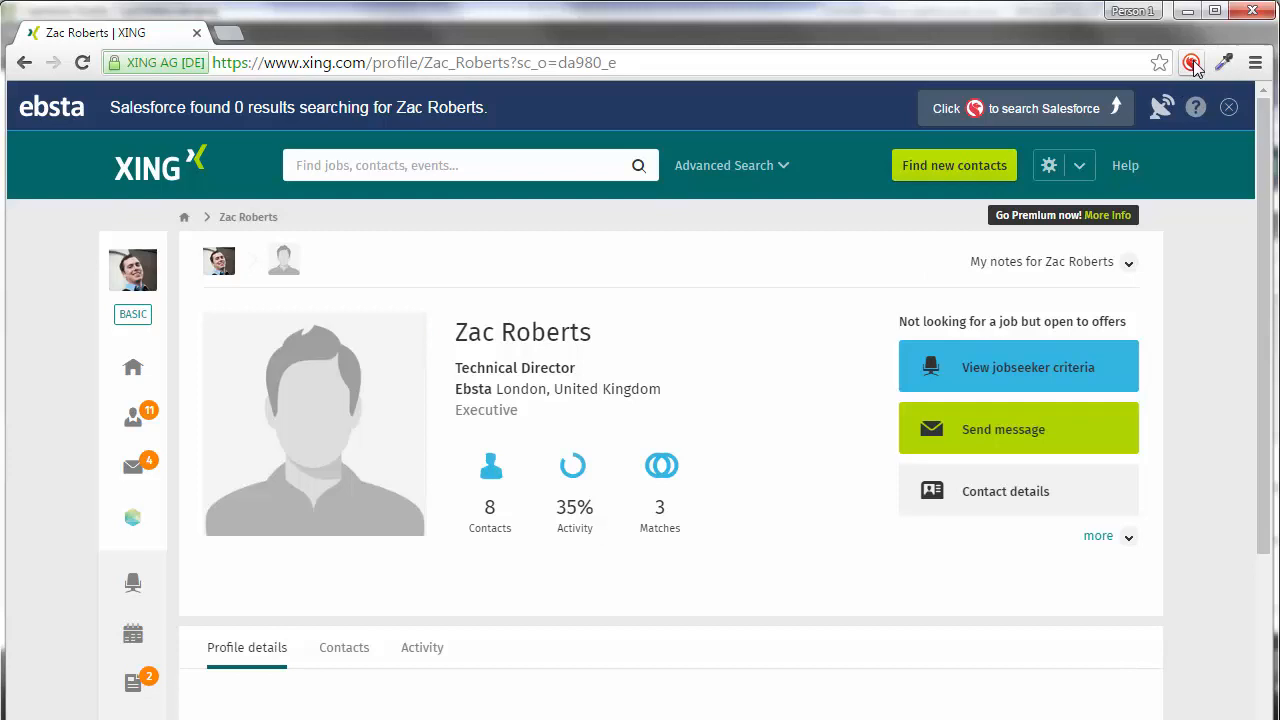
left_click(1192, 62)
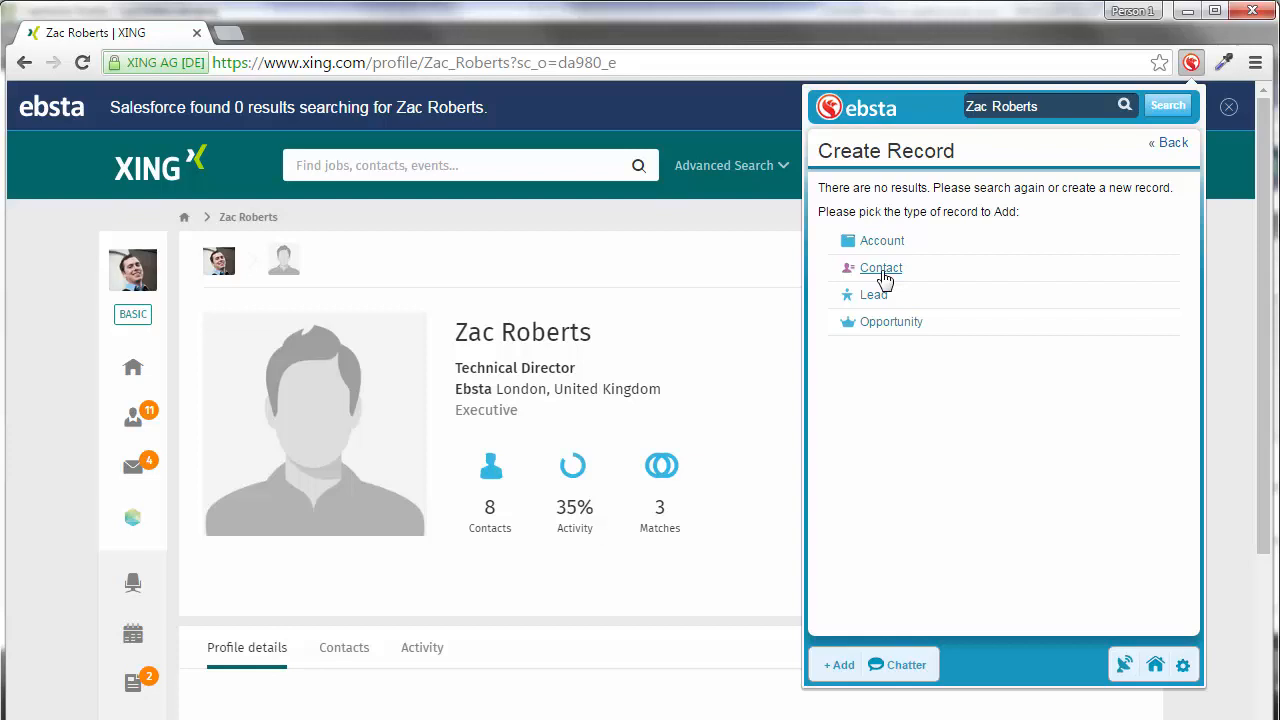
left_click(880, 268)
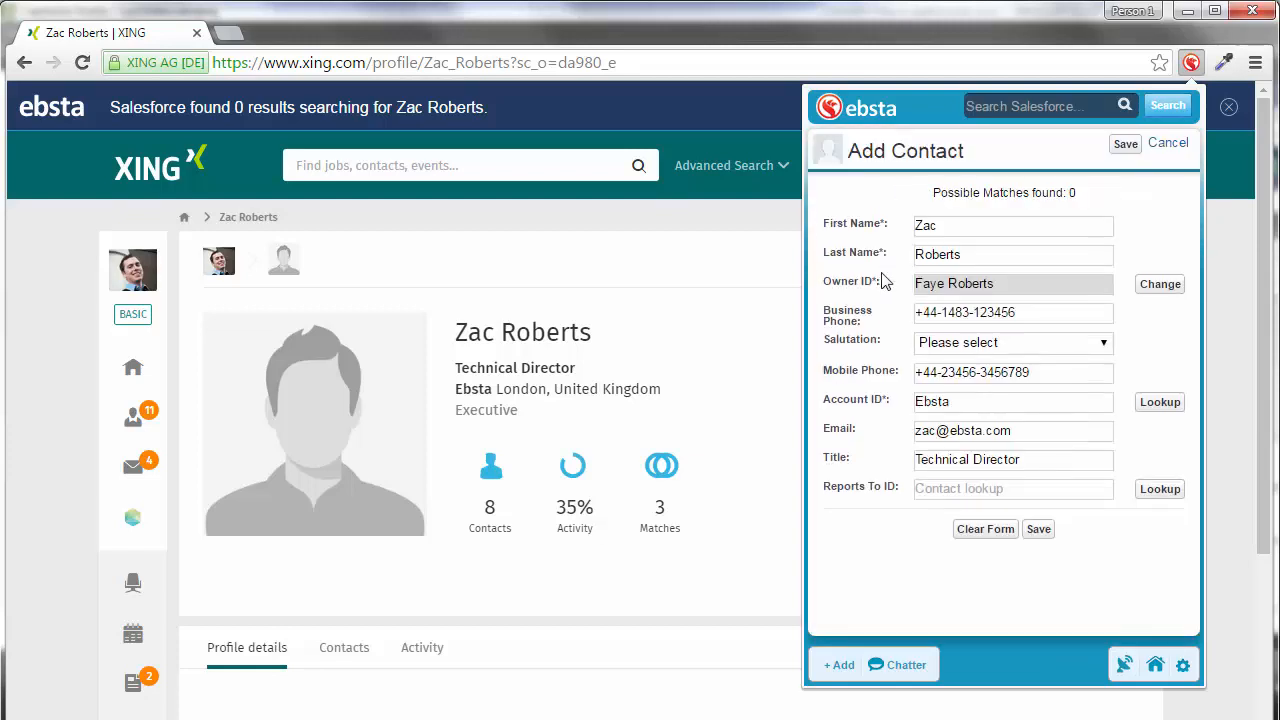
mouse_move(1044, 588)
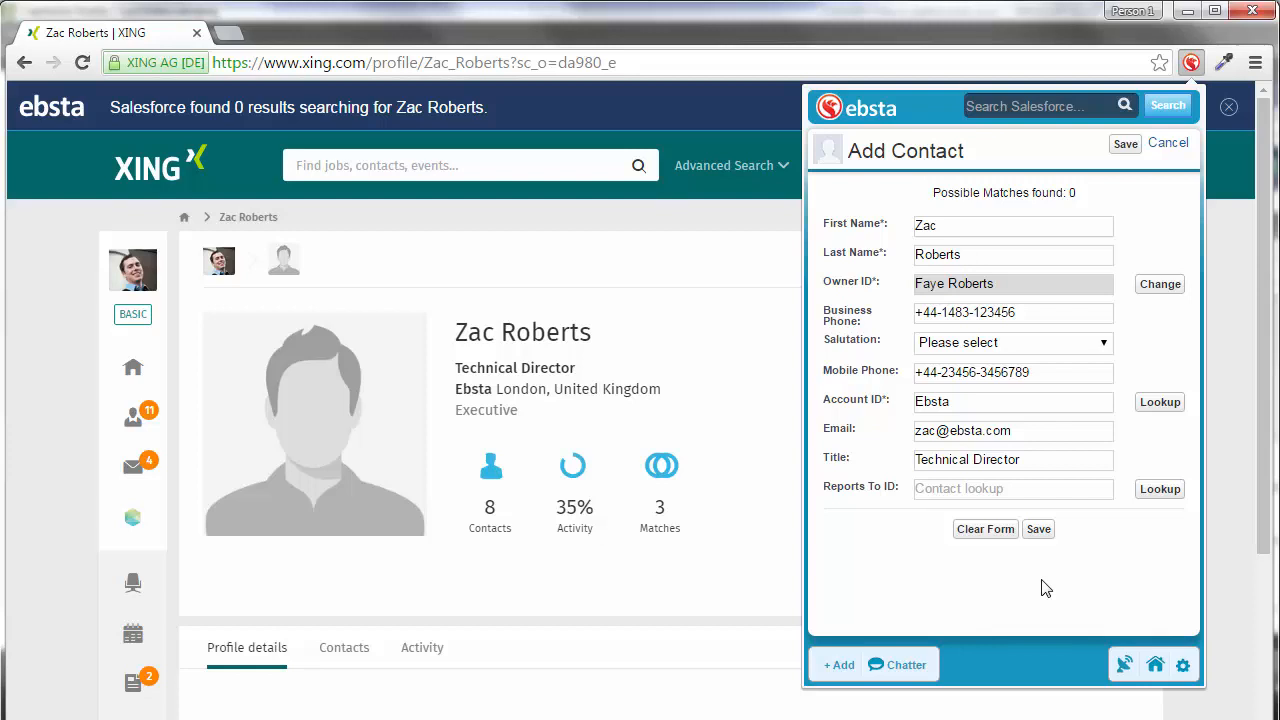
mouse_move(1040, 528)
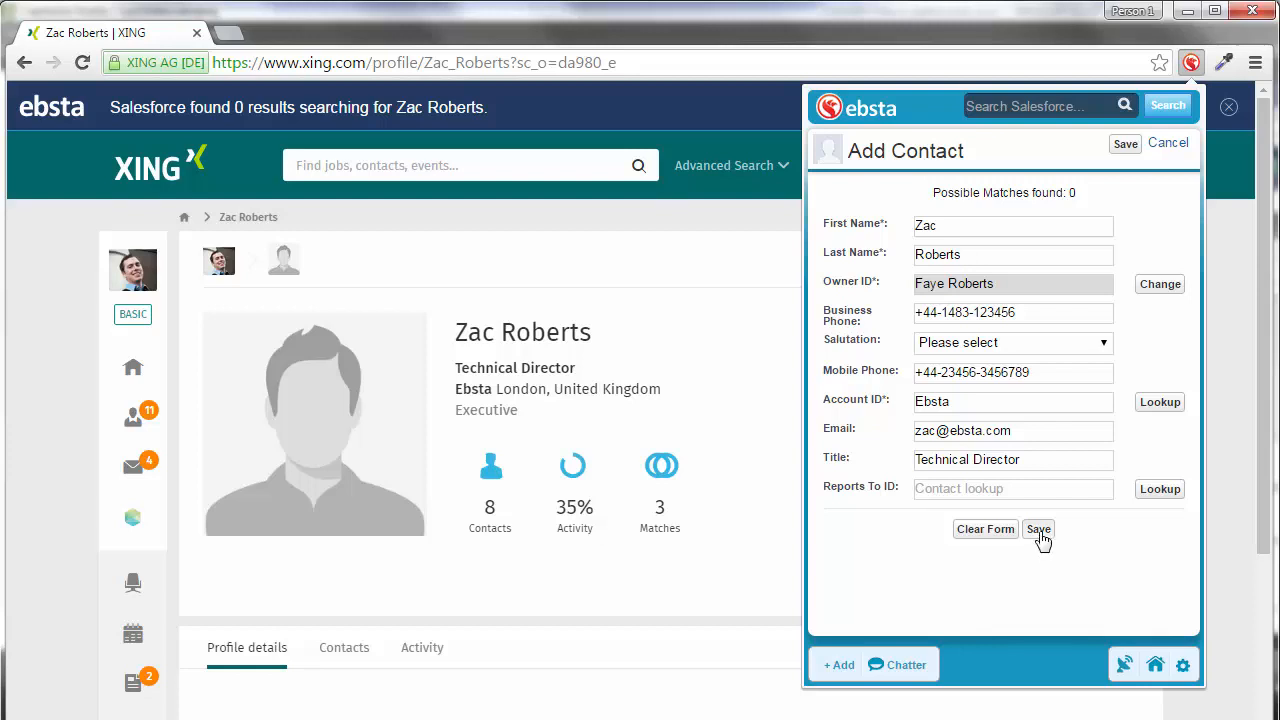
left_click(1038, 528)
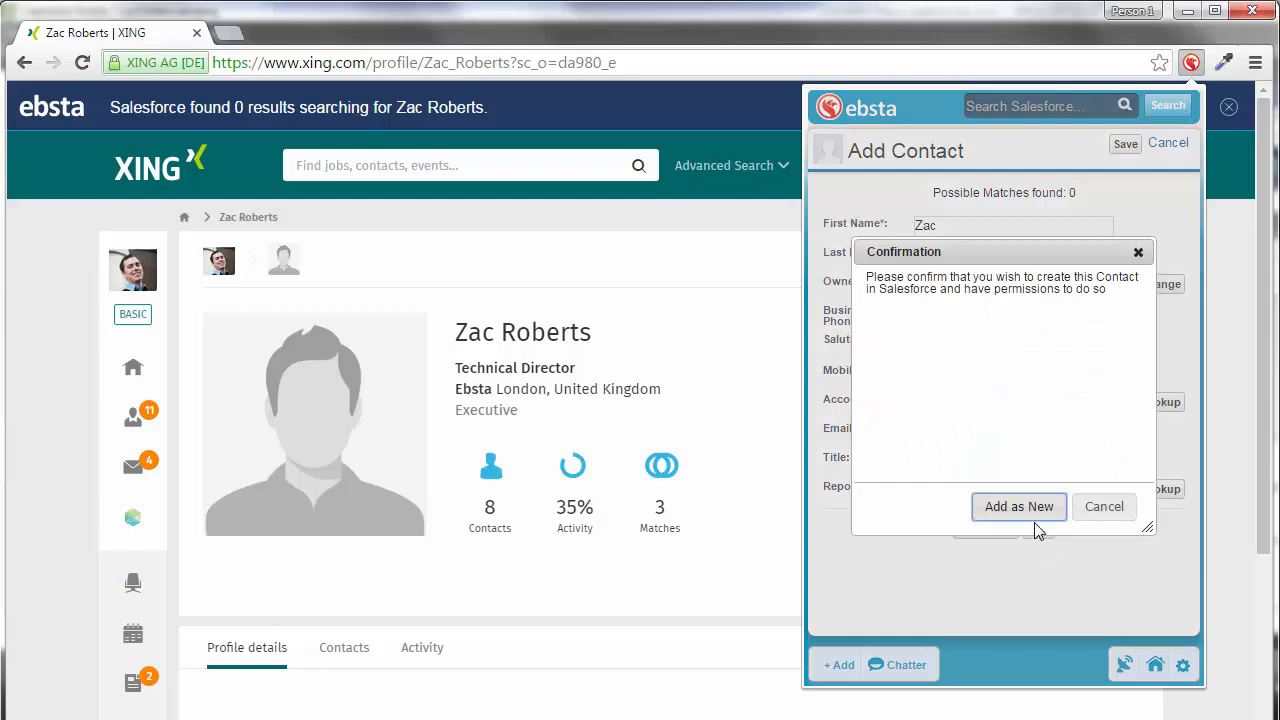
left_click(1018, 506)
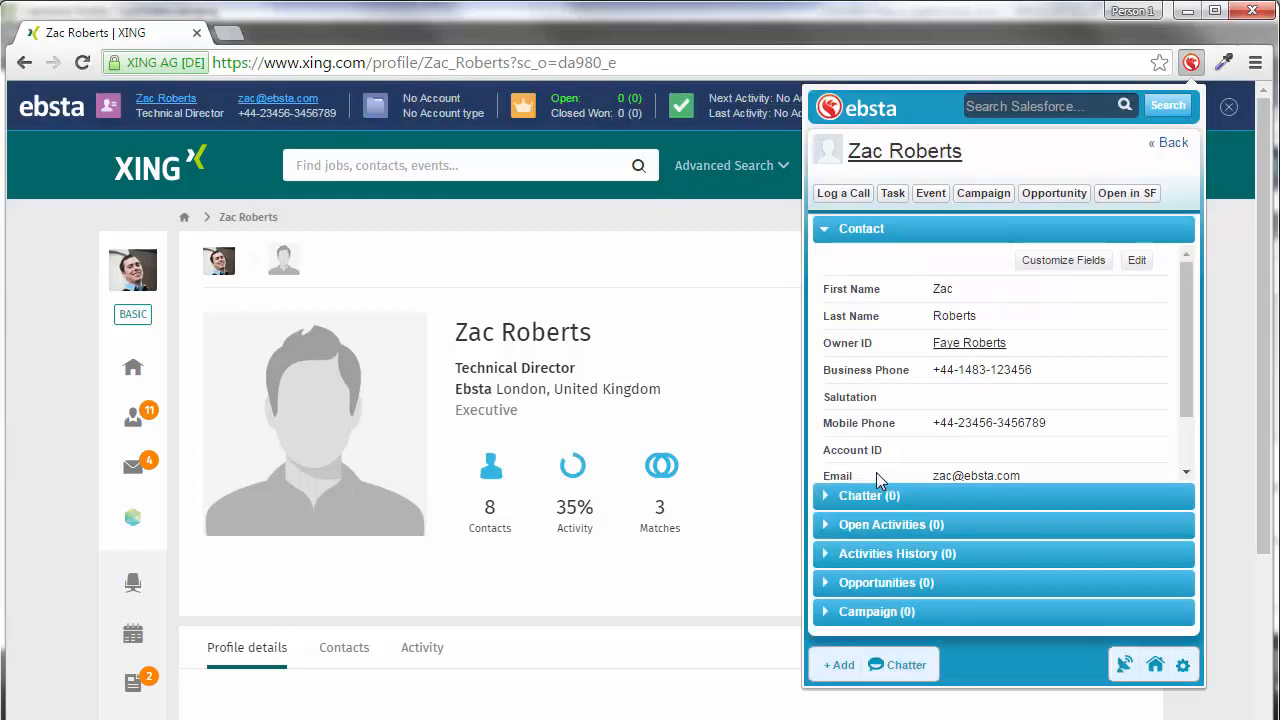
mouse_move(738, 462)
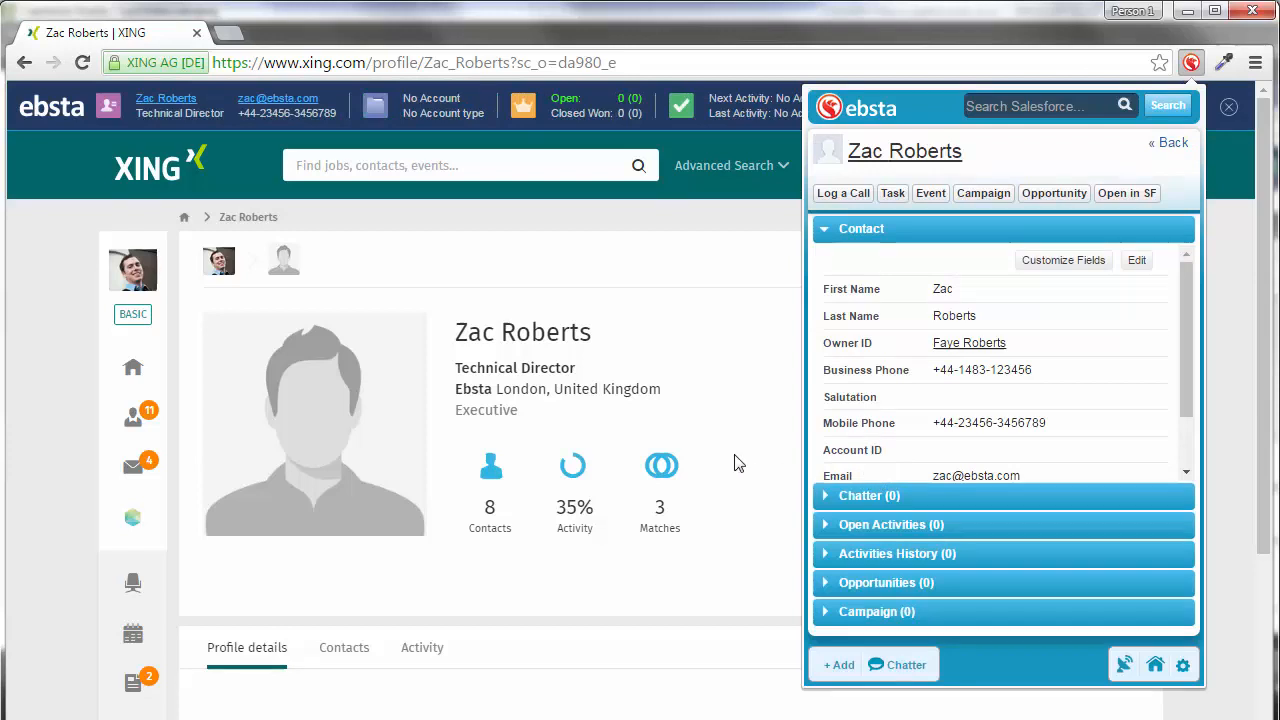